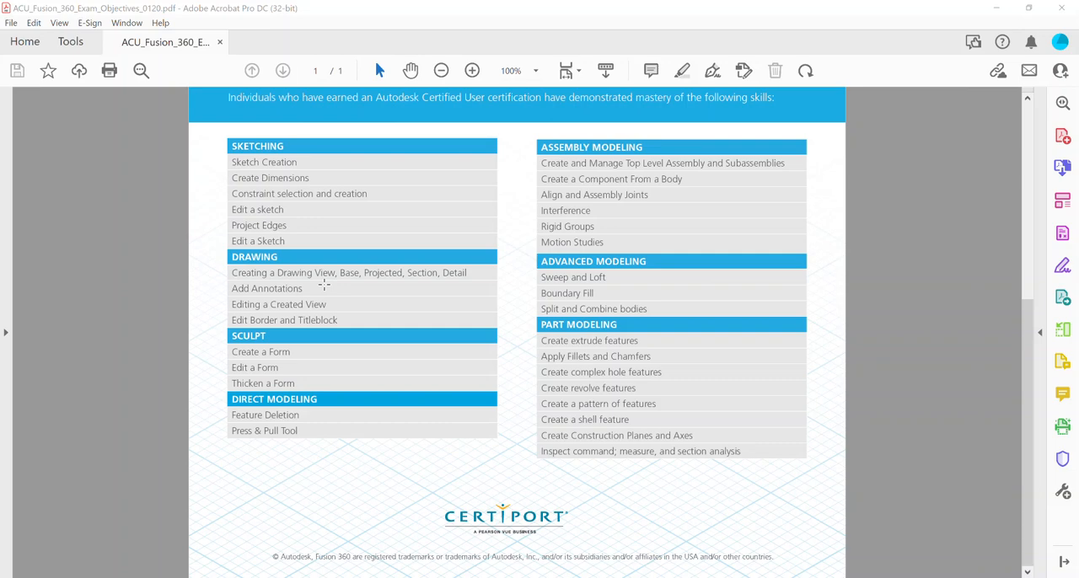
- Scroll through the exam objectives PDF before switching to the Tube Hanger in Fusion 360
{"action": "scroll", "scroll_direction": "up", "scroll_amount": 3}
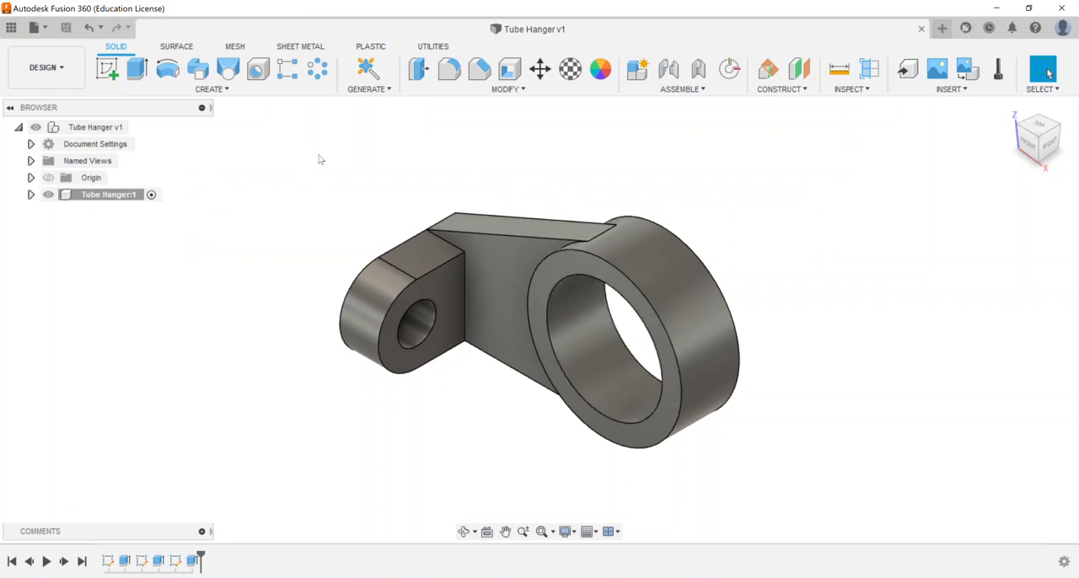
{"action": "mouse_move", "coordinate": [488, 216]}
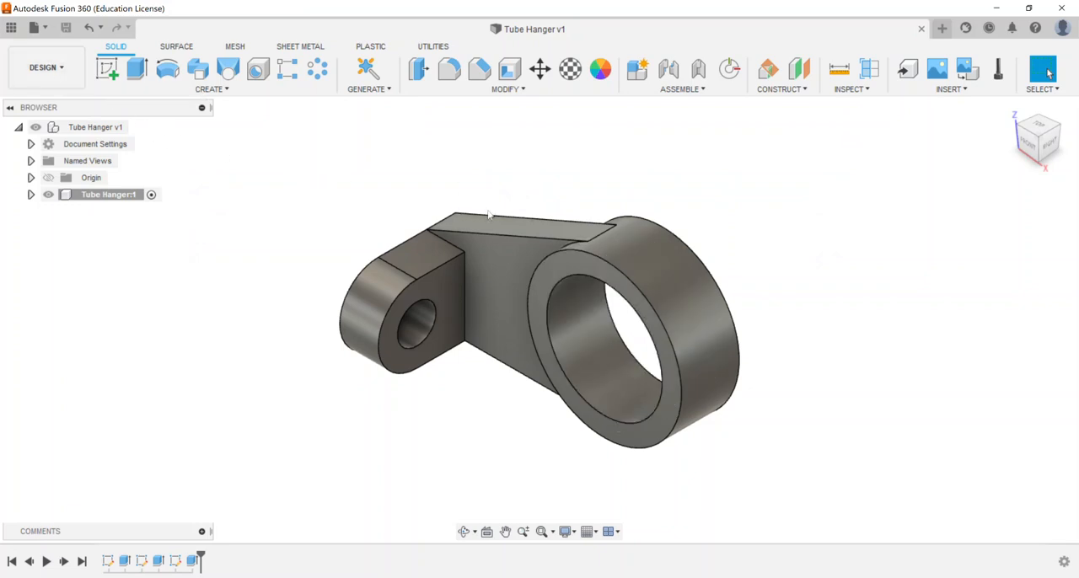
- Create a drawing from the Tube Hanger component using the school title-block template
{"action": "left_click", "coordinate": [108, 196]}
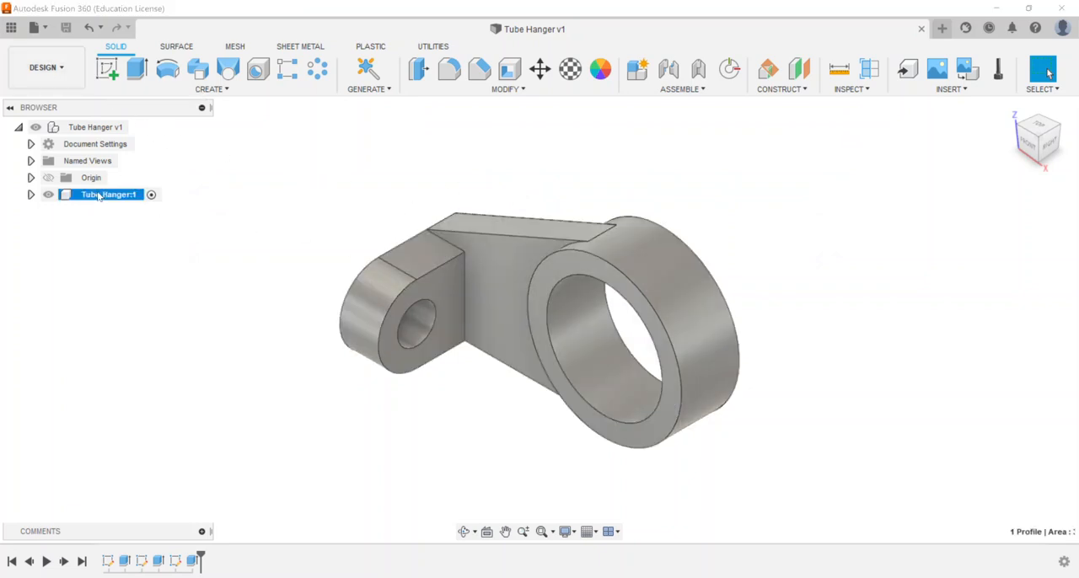
{"action": "right_click", "coordinate": [105, 195]}
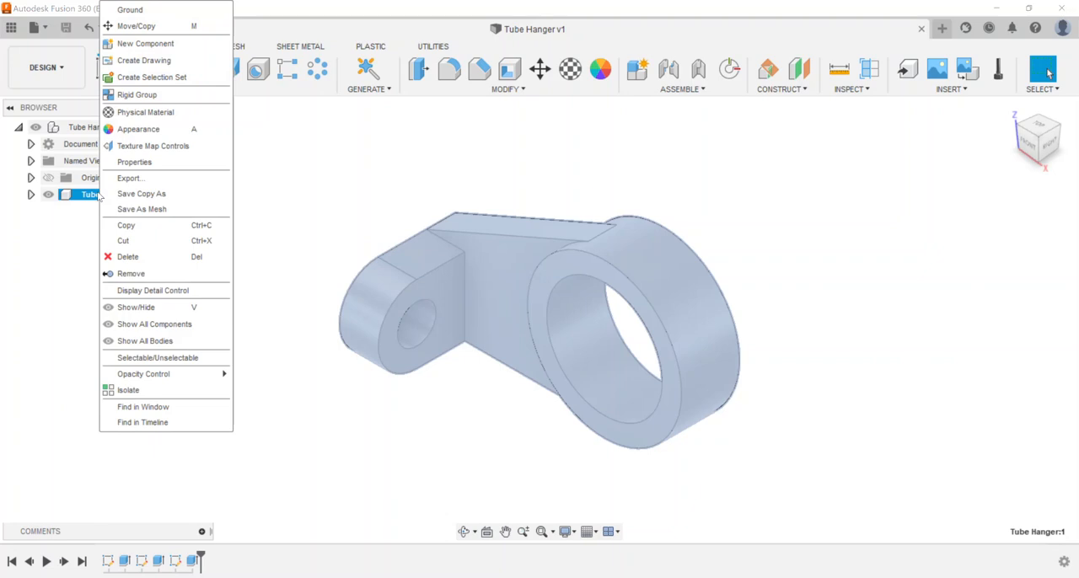
{"action": "mouse_move", "coordinate": [134, 189]}
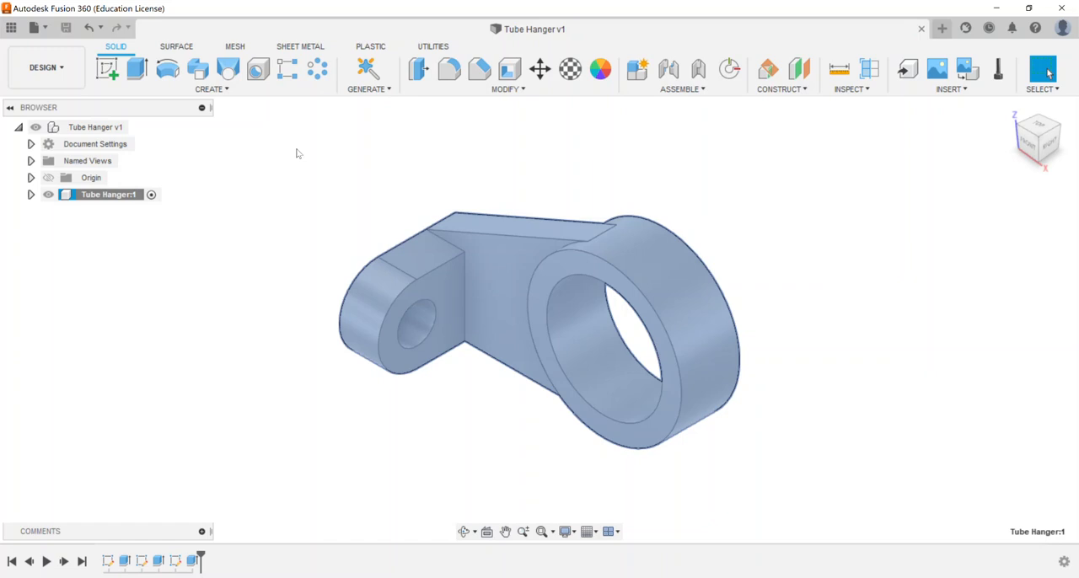
{"action": "left_click", "coordinate": [33, 27]}
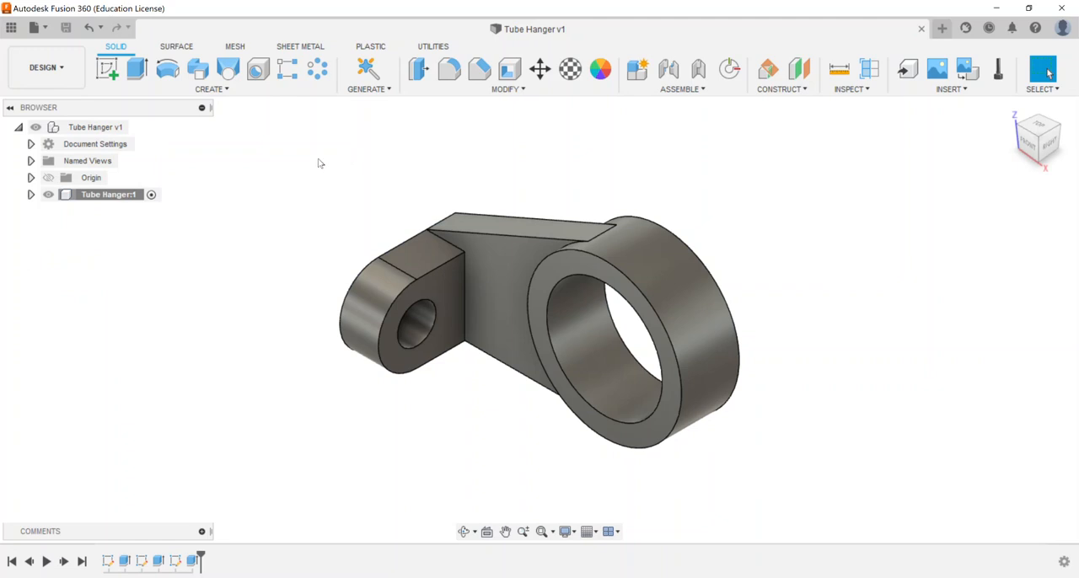
{"action": "right_click", "coordinate": [108, 194]}
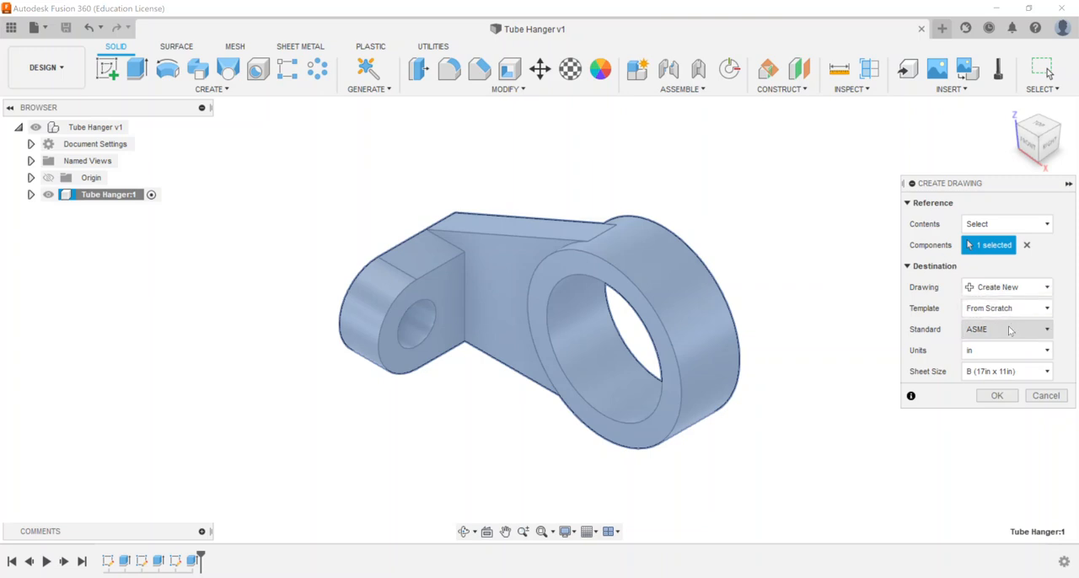
{"action": "left_click", "coordinate": [1005, 307]}
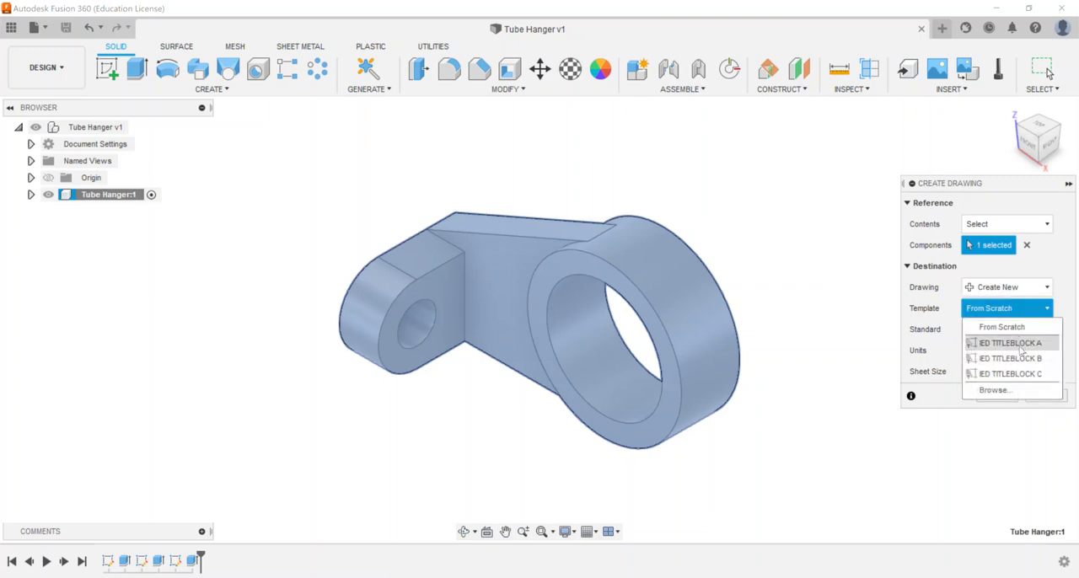
{"action": "left_click", "coordinate": [1008, 358]}
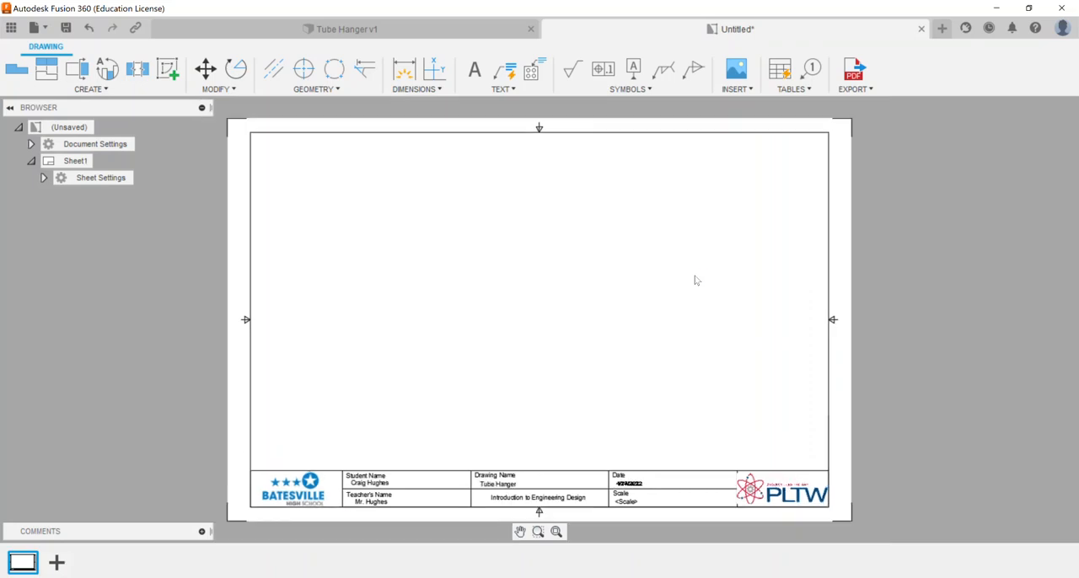
- Start a base view with Front orientation after trying Right, and choose its display style
{"action": "left_click", "coordinate": [17, 69]}
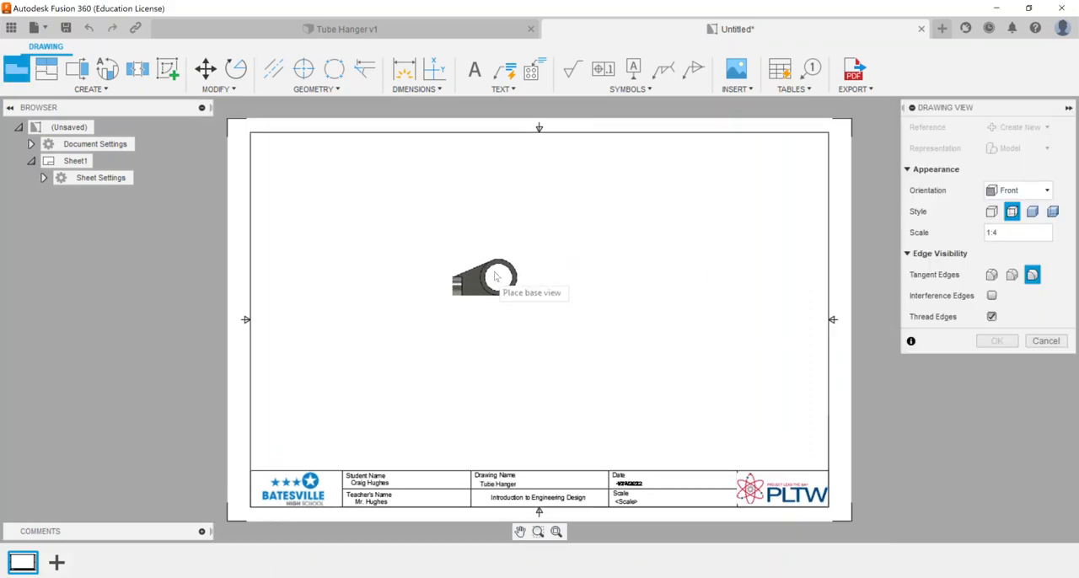
{"action": "mouse_move", "coordinate": [462, 296]}
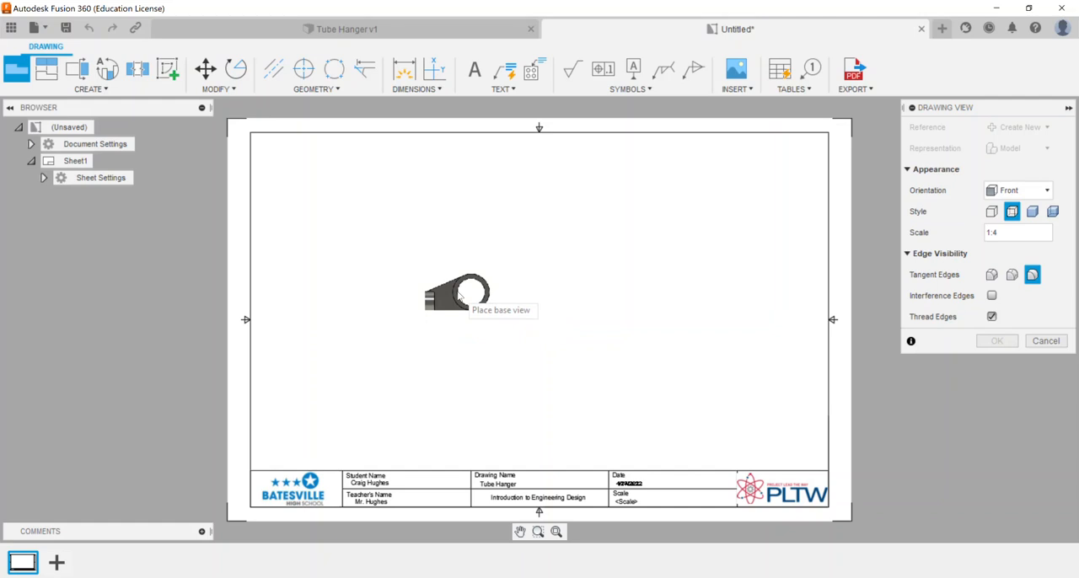
{"action": "mouse_move", "coordinate": [473, 300]}
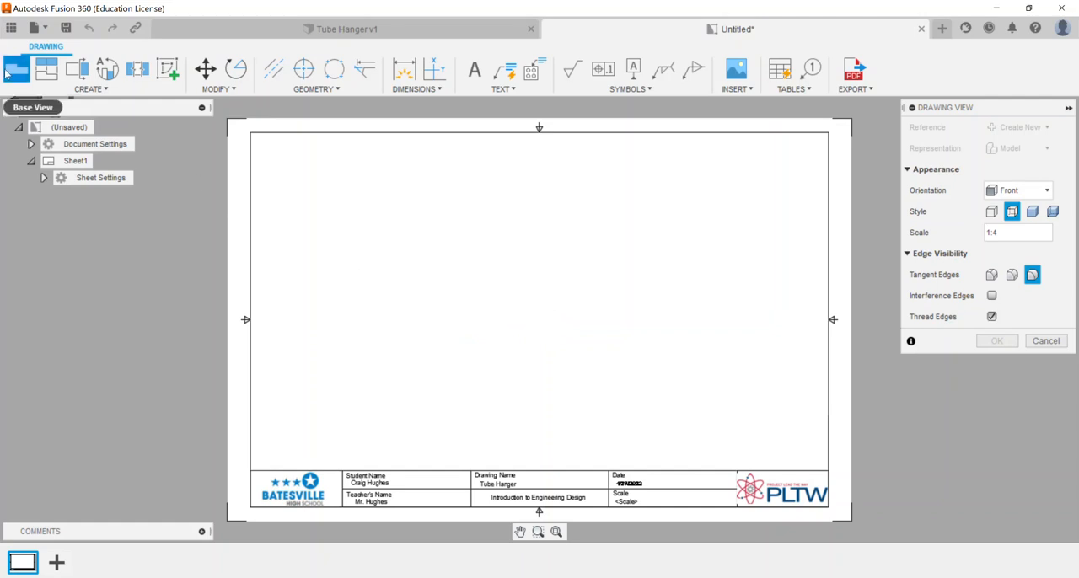
{"action": "mouse_move", "coordinate": [17, 69]}
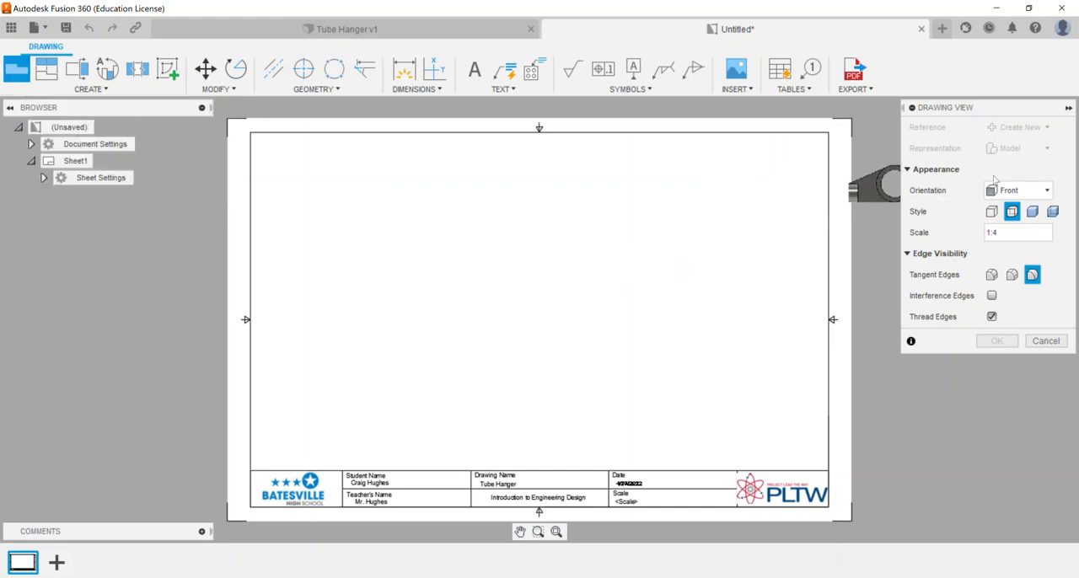
{"action": "left_click", "coordinate": [1018, 190]}
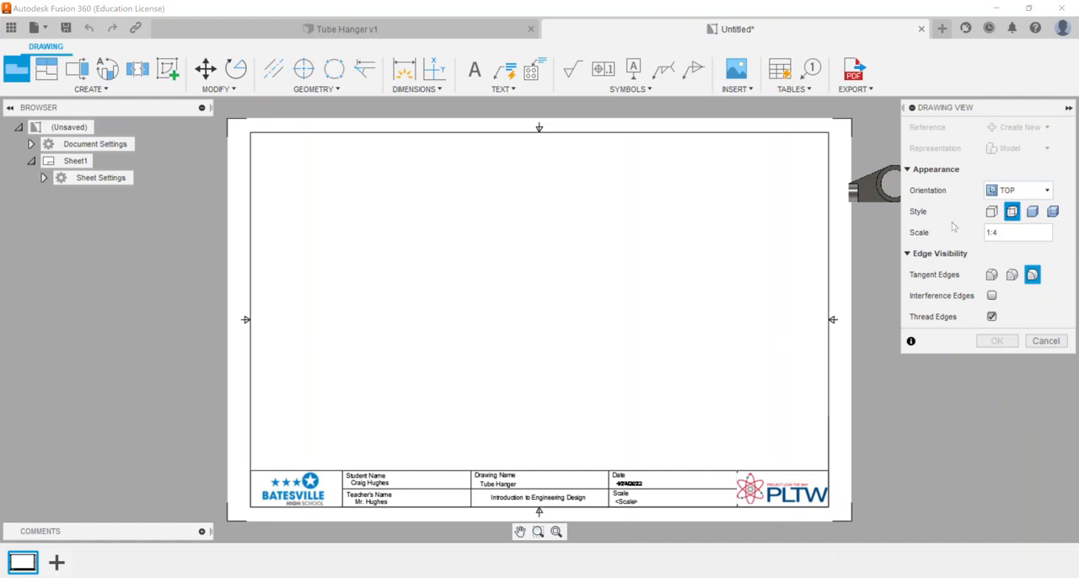
{"action": "left_click", "coordinate": [1046, 191]}
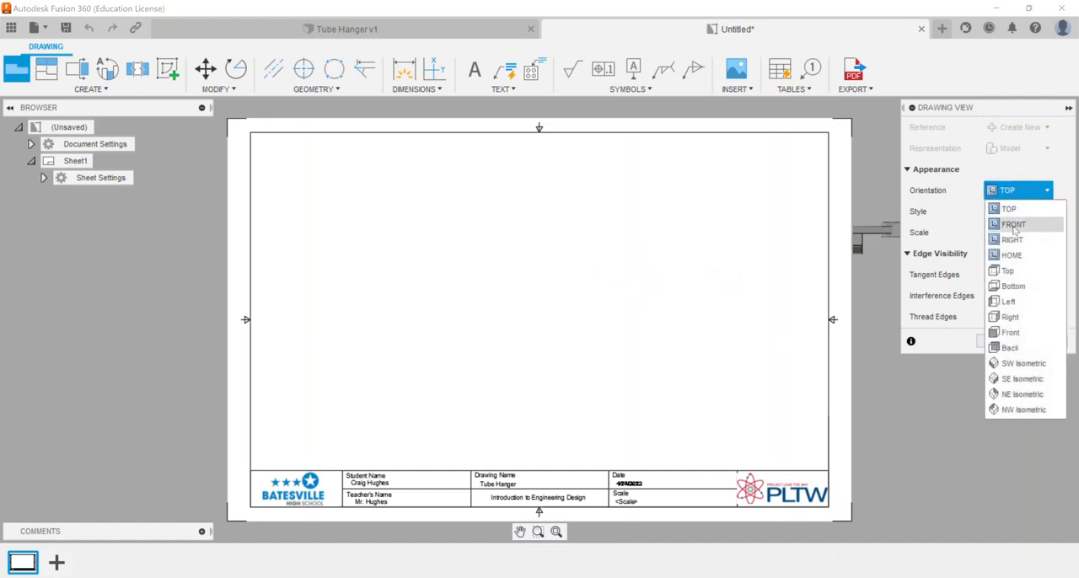
{"action": "left_click", "coordinate": [1011, 239]}
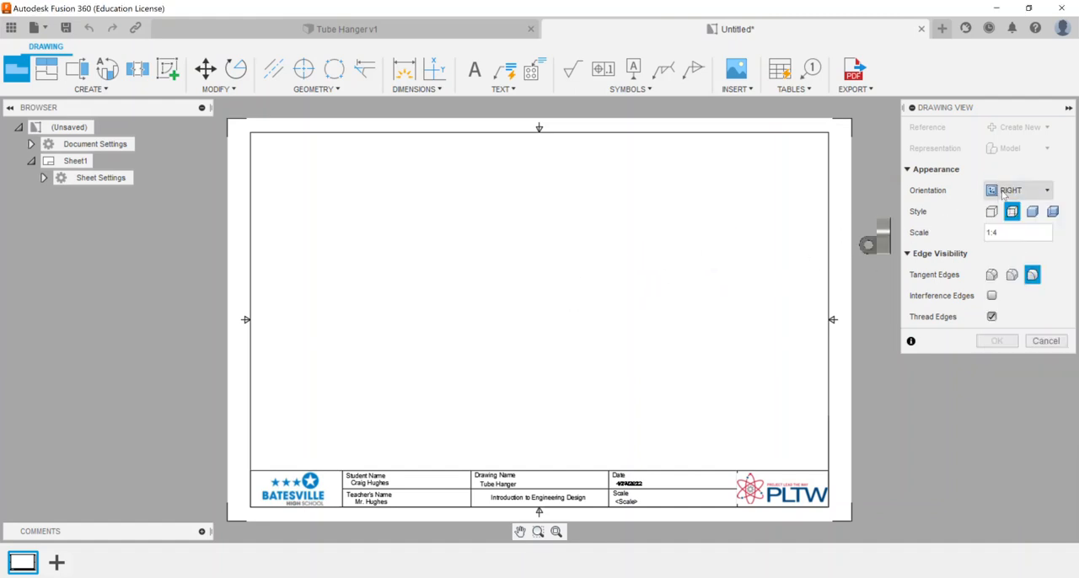
{"action": "left_click", "coordinate": [1020, 191]}
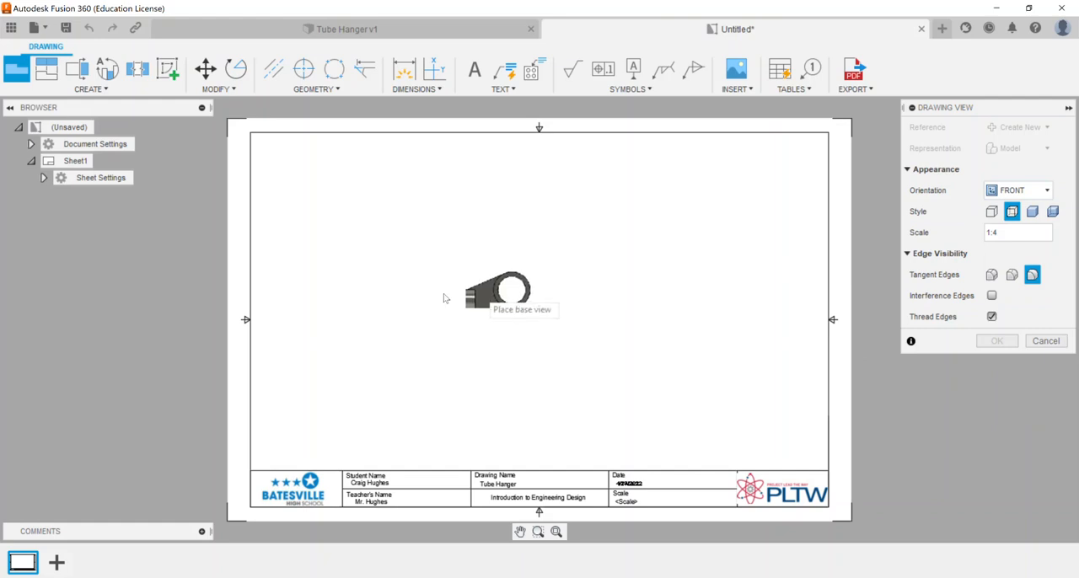
{"action": "mouse_move", "coordinate": [408, 303]}
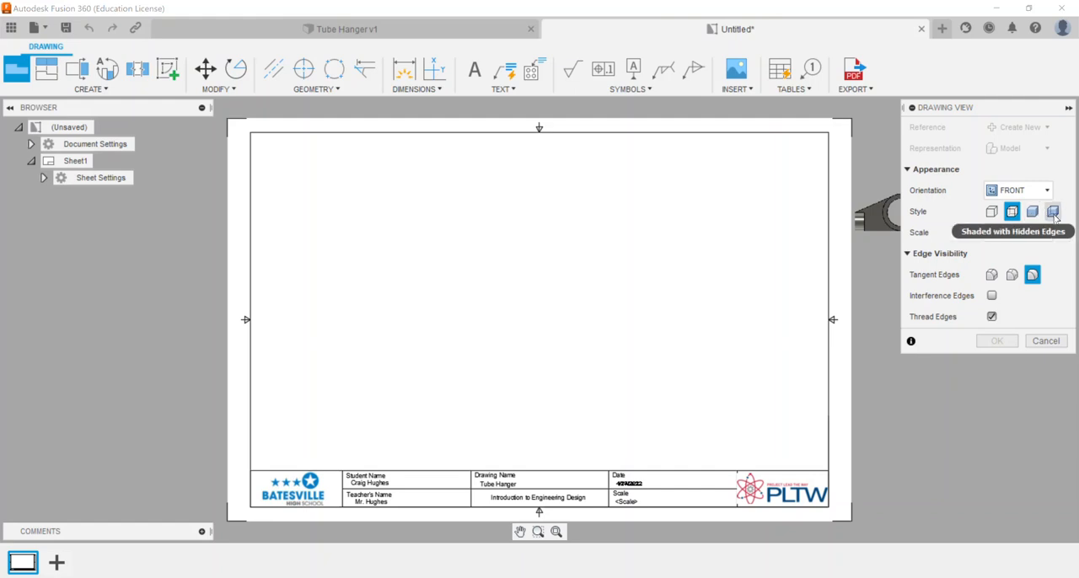
{"action": "mouse_move", "coordinate": [975, 205]}
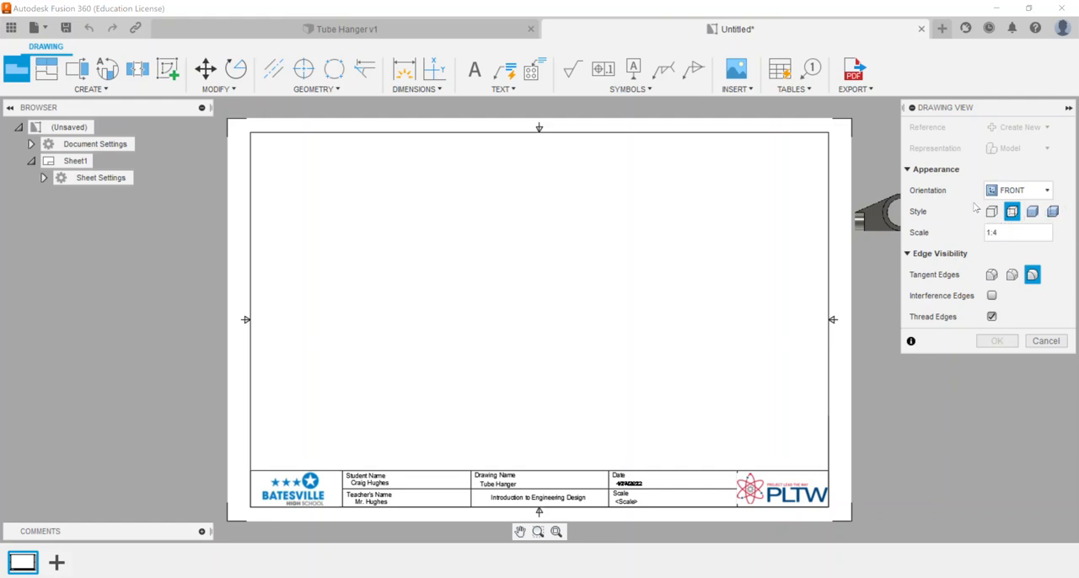
{"action": "left_click", "coordinate": [1015, 233]}
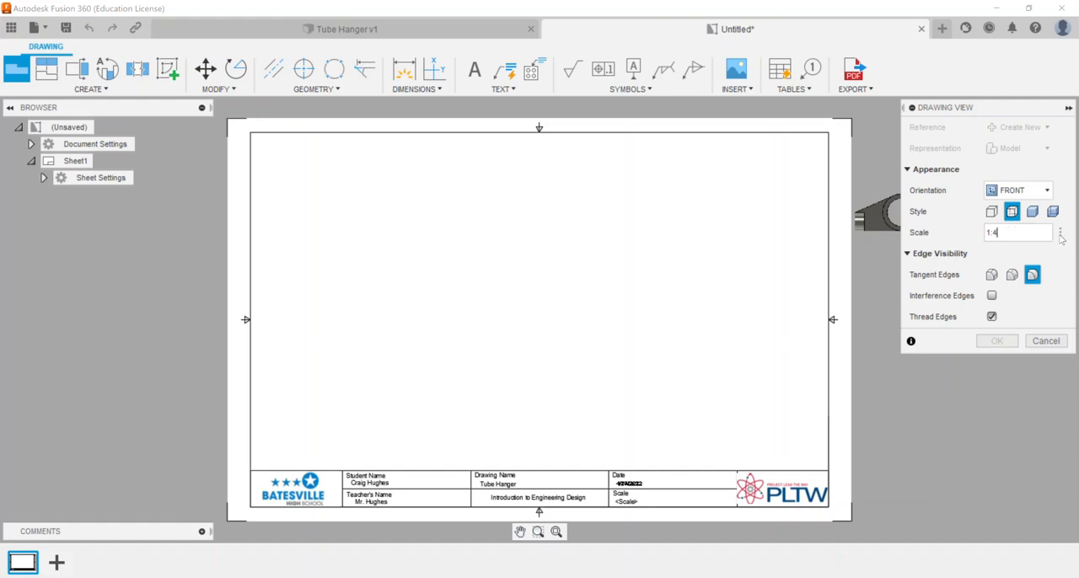
- Set the view scale to 1:2 and place the front view in the sheet's lower left
{"action": "left_click", "coordinate": [1060, 233]}
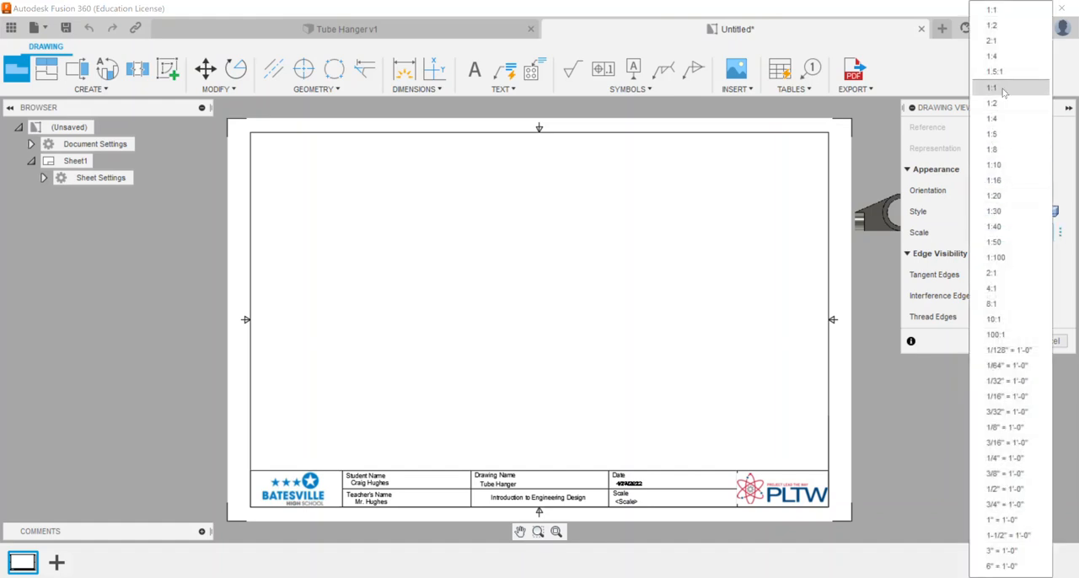
{"action": "left_click", "coordinate": [991, 88]}
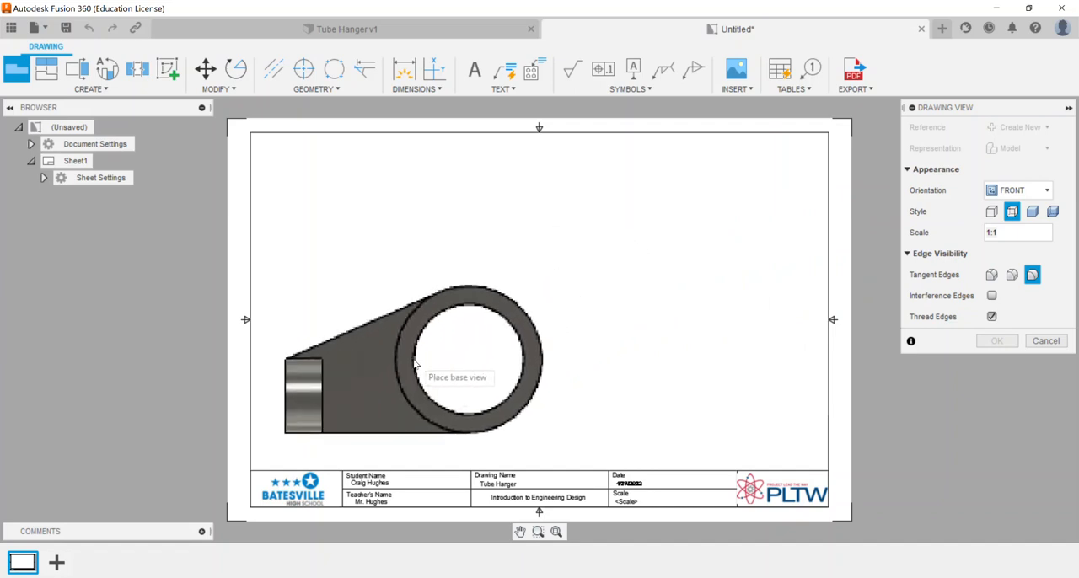
{"action": "left_click", "coordinate": [1047, 233]}
{"action": "type", "text": "2"}
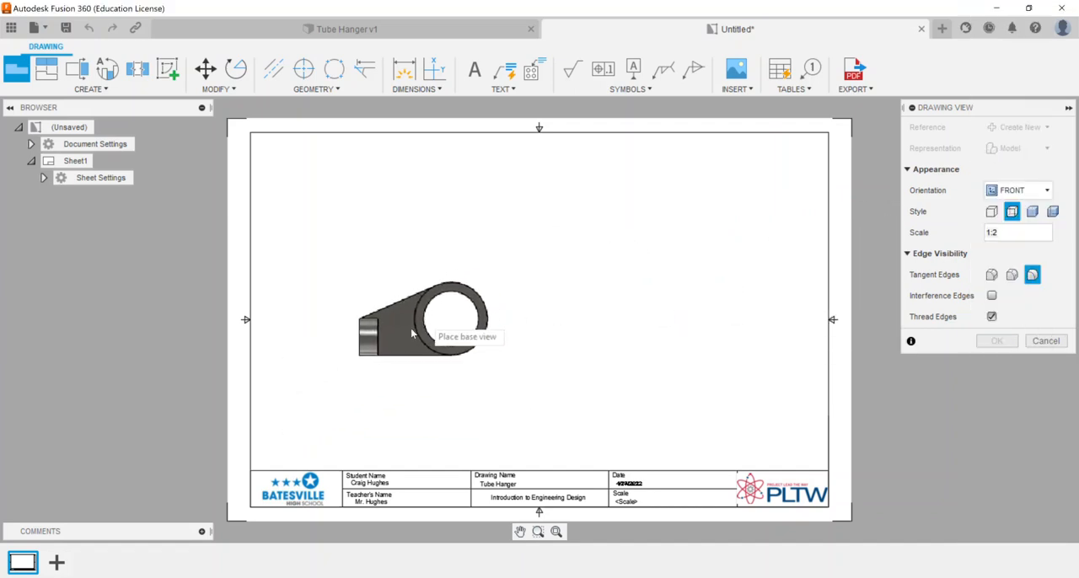
{"action": "mouse_move", "coordinate": [388, 371]}
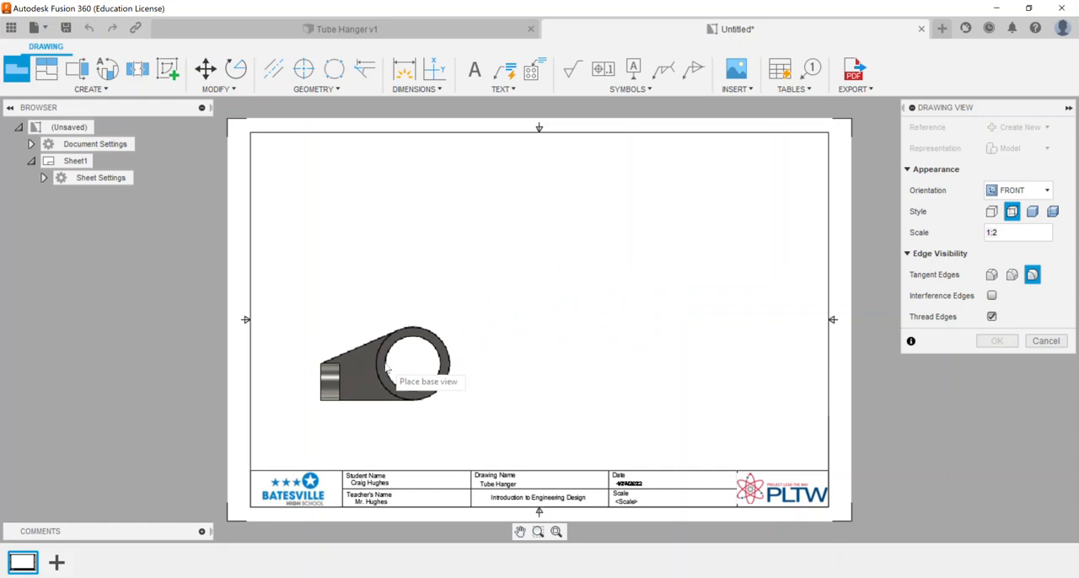
{"action": "left_click", "coordinate": [386, 368]}
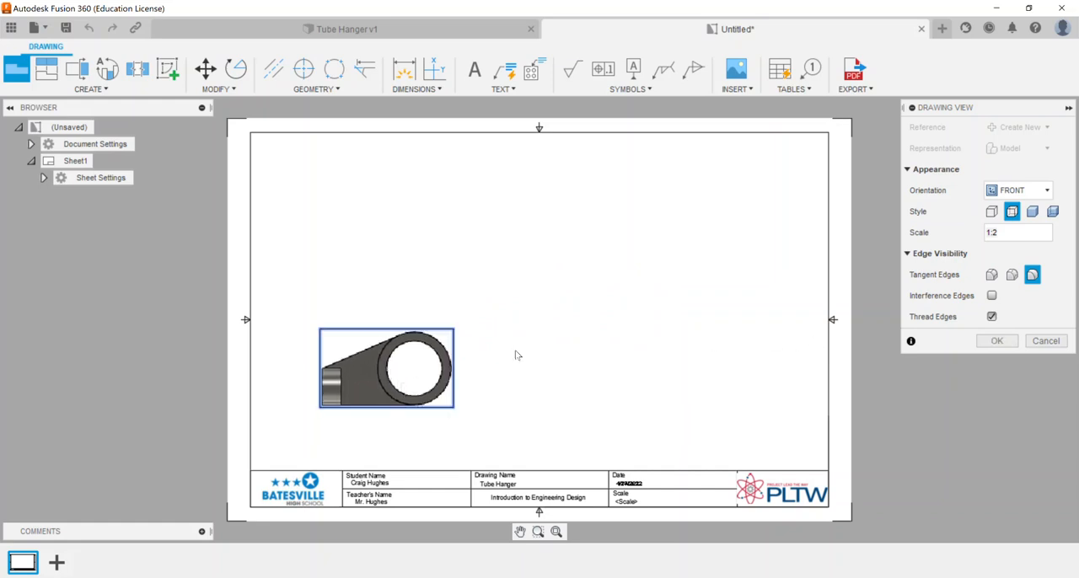
{"action": "left_click", "coordinate": [996, 340]}
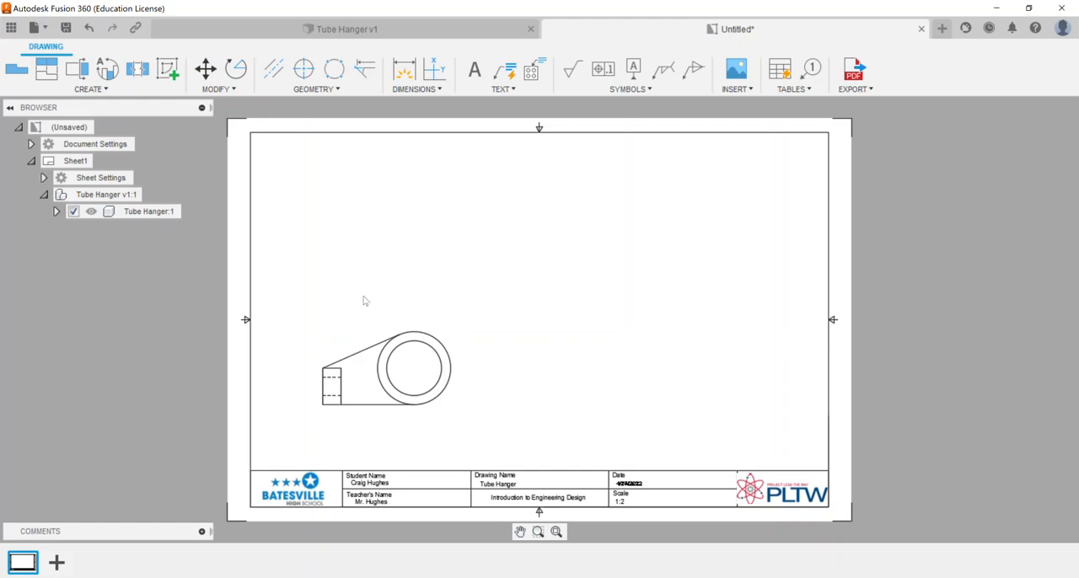
- Change the front view's style from shaded to Visible and Hidden Edges and close its settings
{"action": "scroll", "scroll_direction": "up", "scroll_amount": 3}
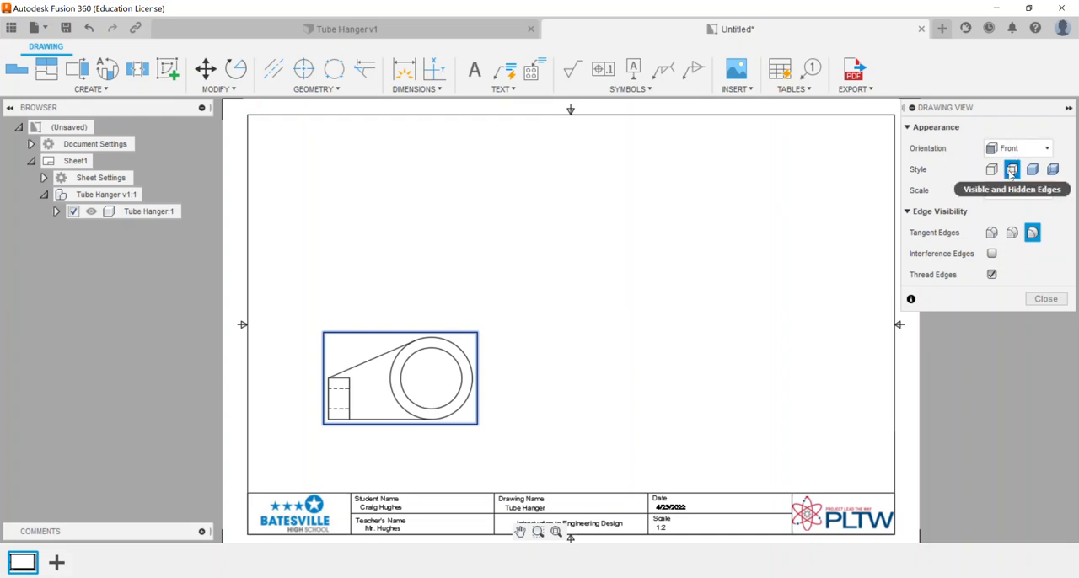
{"action": "left_click", "coordinate": [1018, 149]}
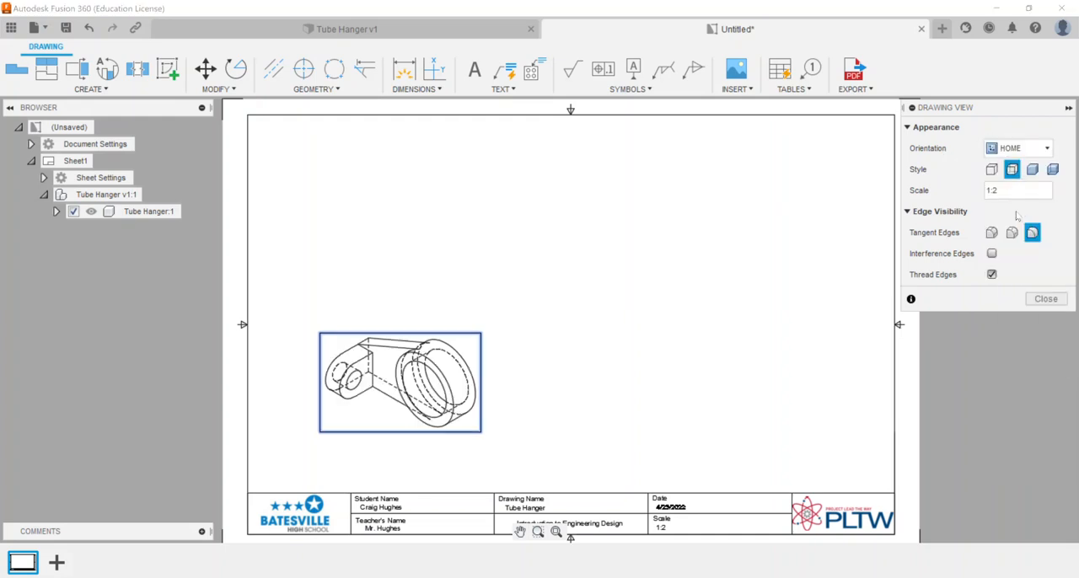
{"action": "left_click", "coordinate": [1018, 149]}
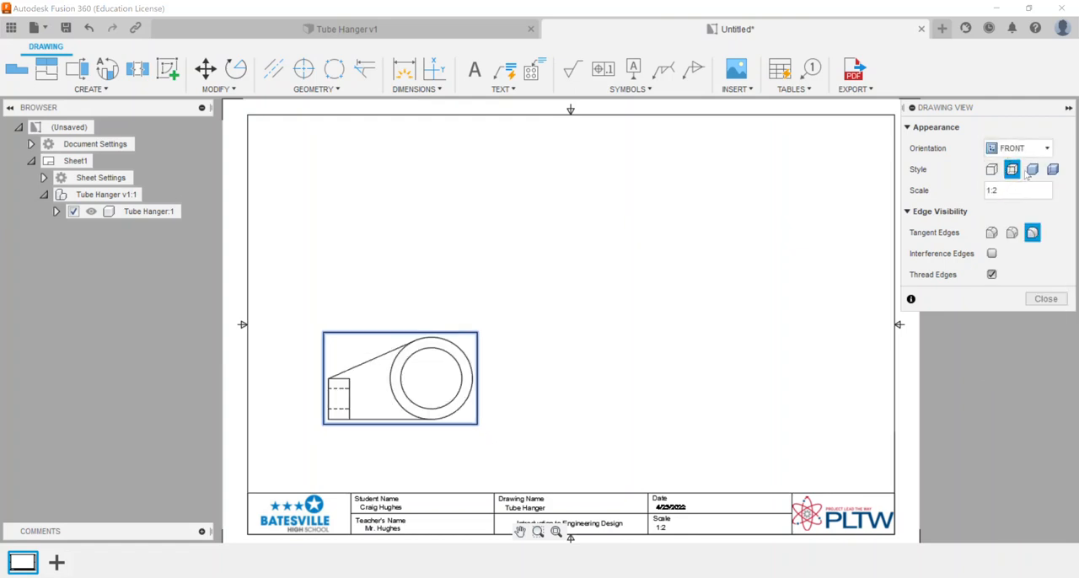
{"action": "left_click", "coordinate": [992, 169]}
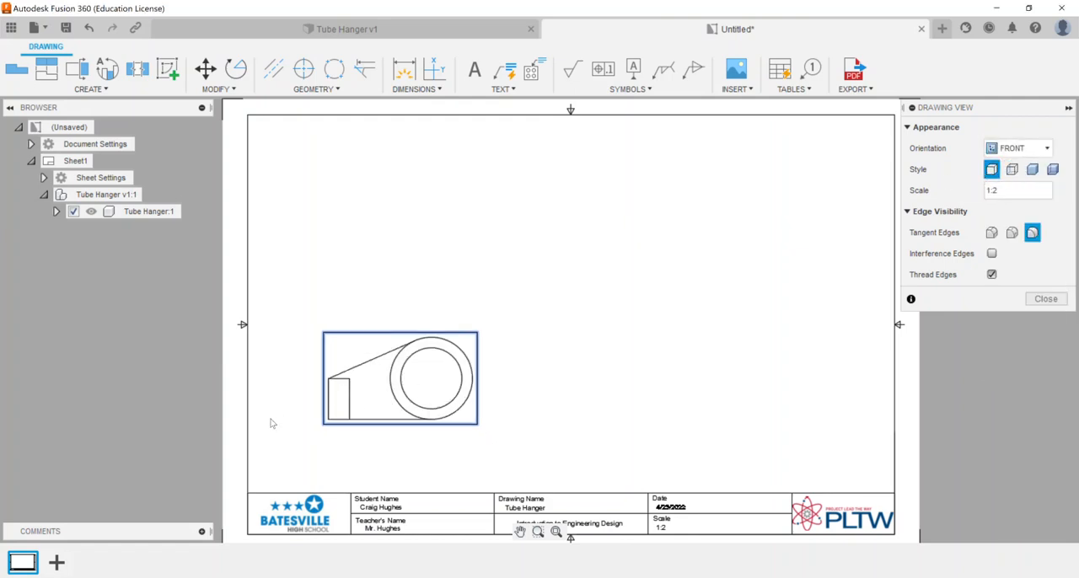
{"action": "left_click", "coordinate": [991, 168]}
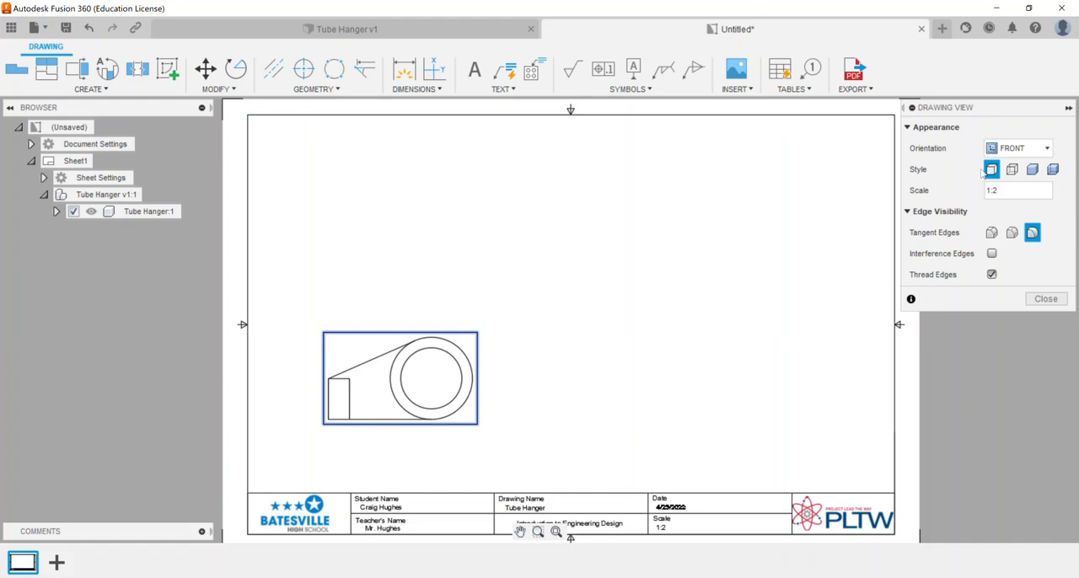
{"action": "left_click", "coordinate": [1032, 169]}
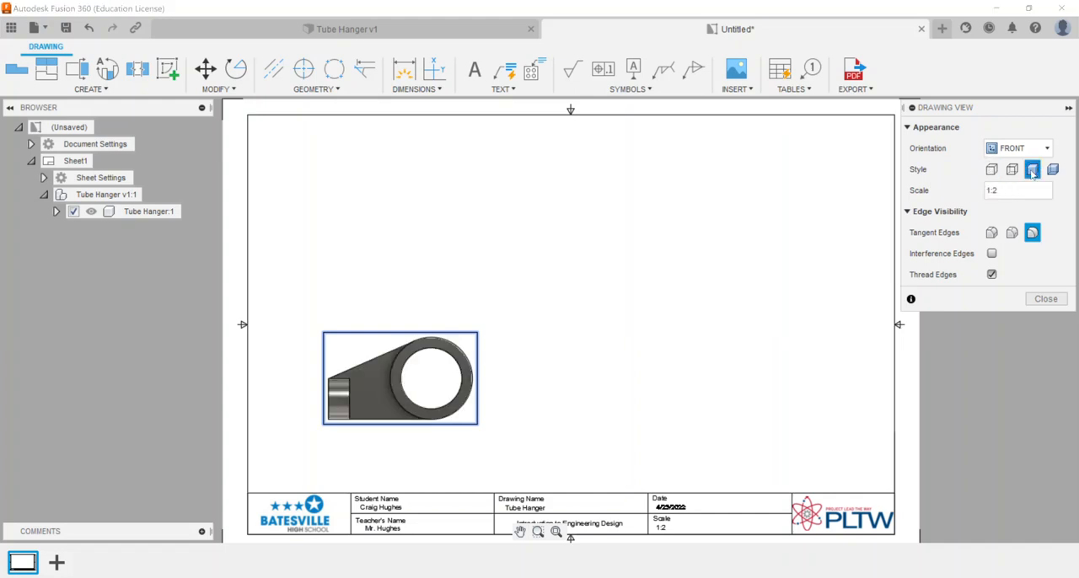
{"action": "left_click", "coordinate": [1012, 169]}
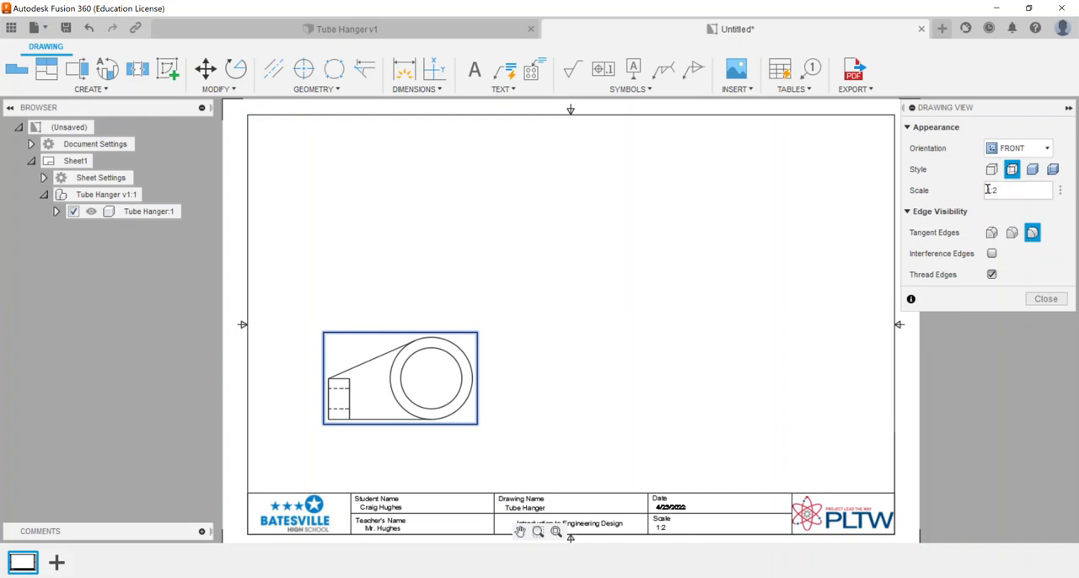
{"action": "mouse_move", "coordinate": [1012, 232]}
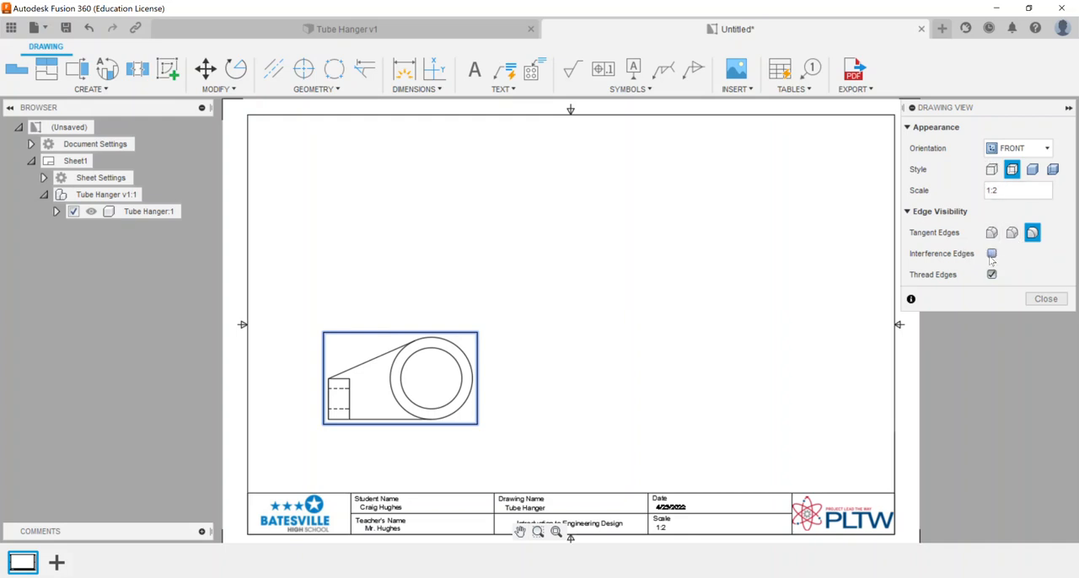
{"action": "left_click", "coordinate": [991, 253]}
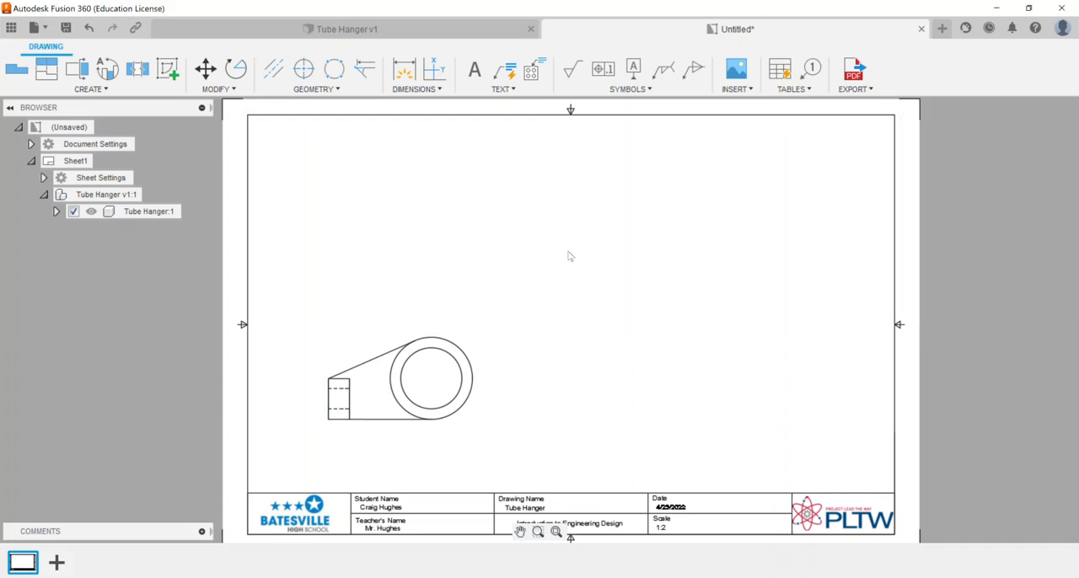
{"action": "mouse_move", "coordinate": [305, 190]}
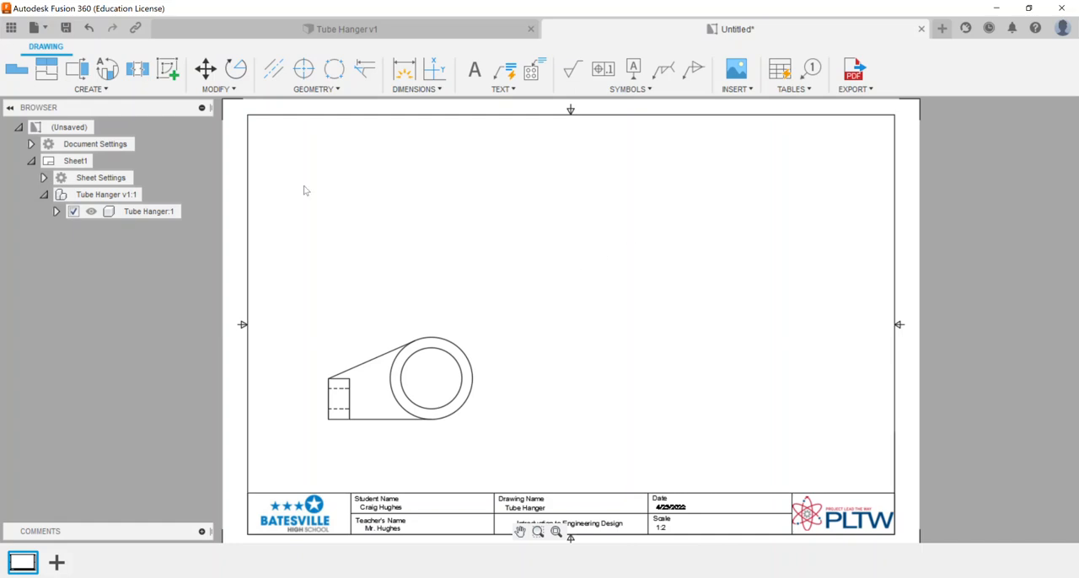
- Start a Projected View command to add top, right and isometric views from the front view
{"action": "left_click", "coordinate": [88, 75]}
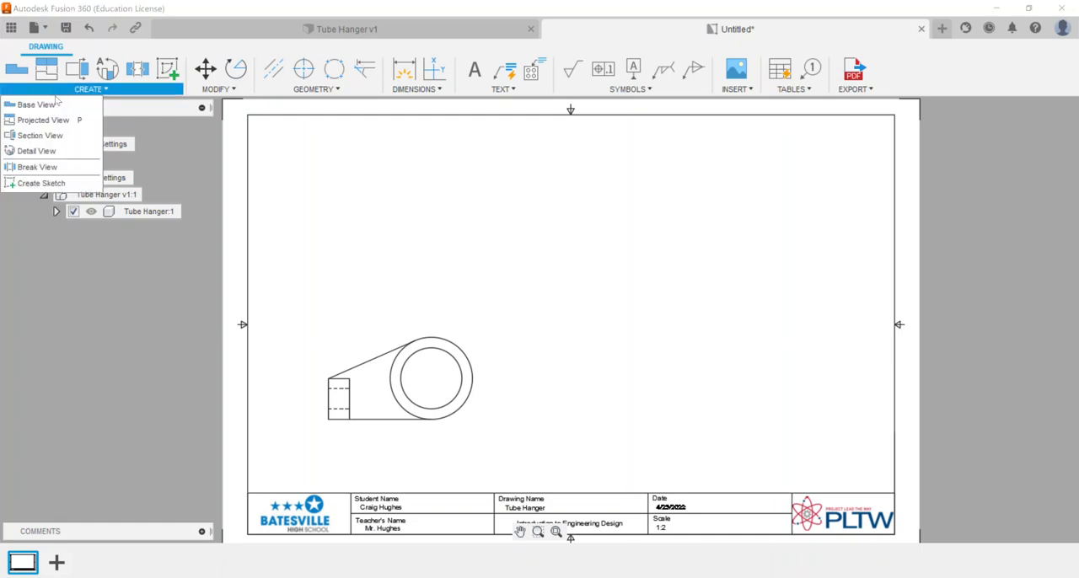
{"action": "mouse_move", "coordinate": [42, 120]}
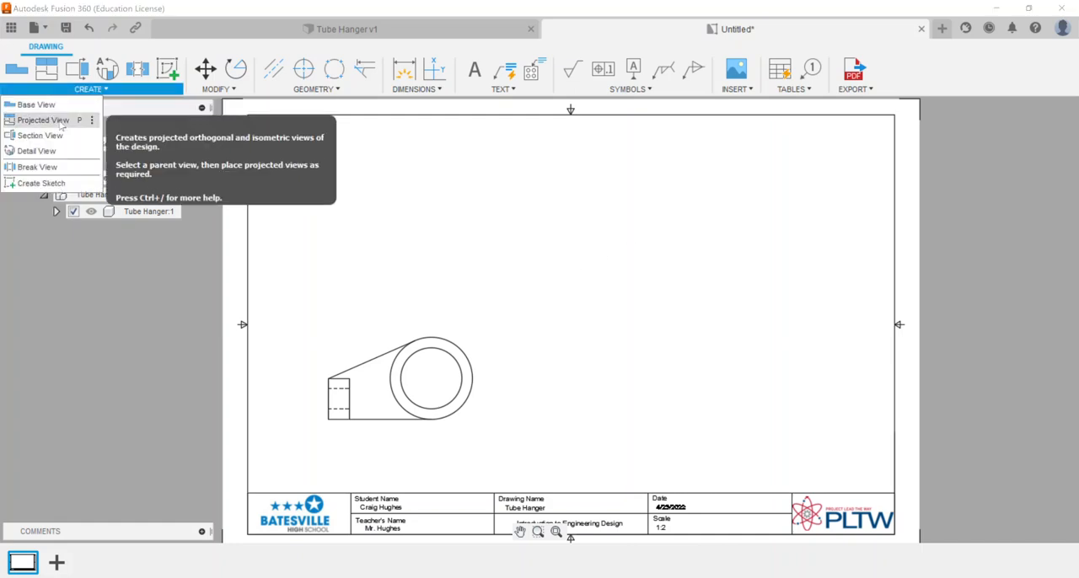
{"action": "mouse_move", "coordinate": [37, 152]}
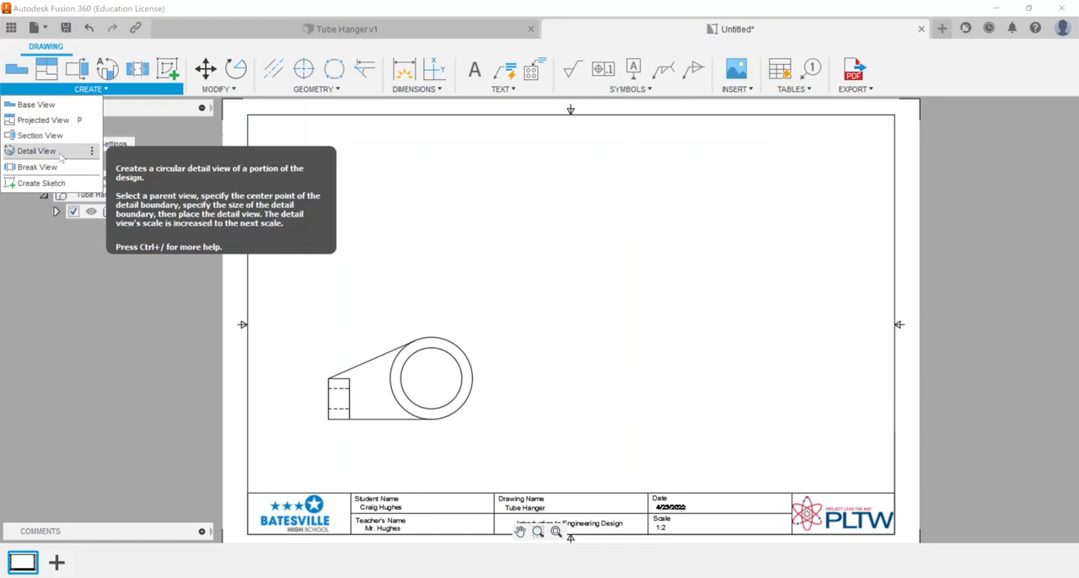
{"action": "mouse_move", "coordinate": [42, 120]}
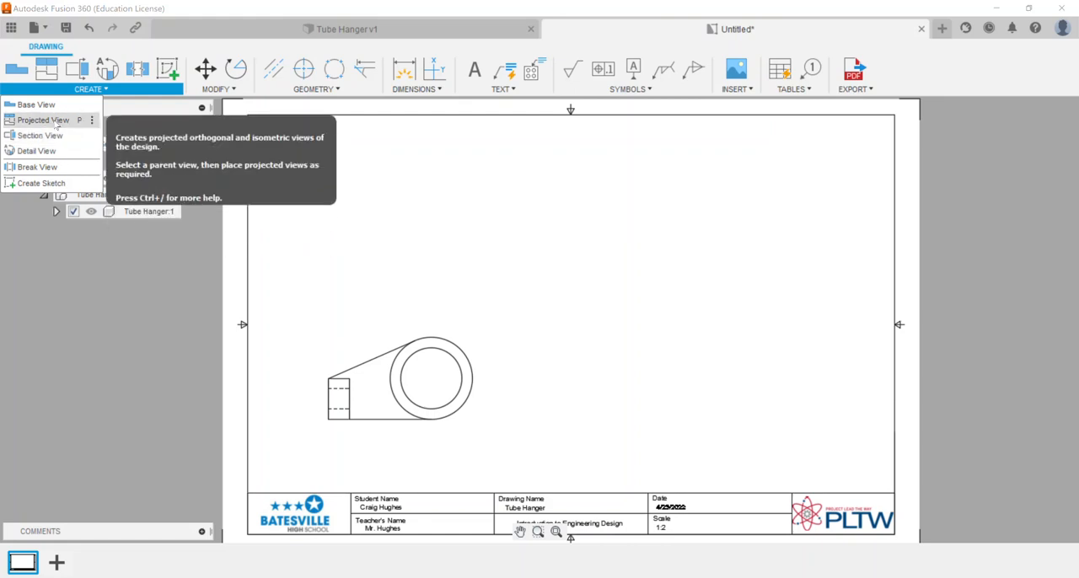
{"action": "left_click", "coordinate": [41, 119]}
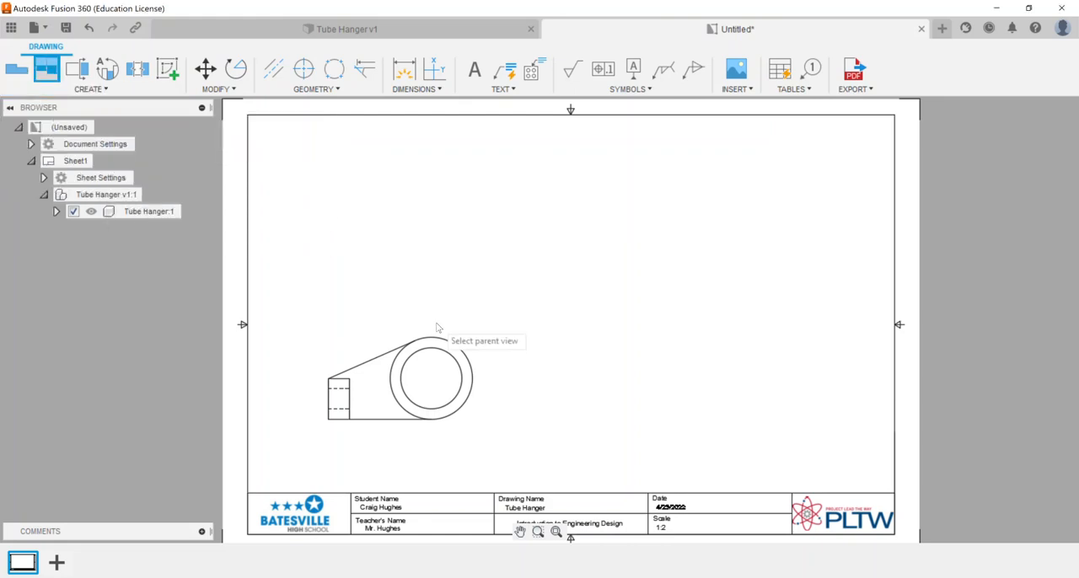
{"action": "mouse_move", "coordinate": [472, 243]}
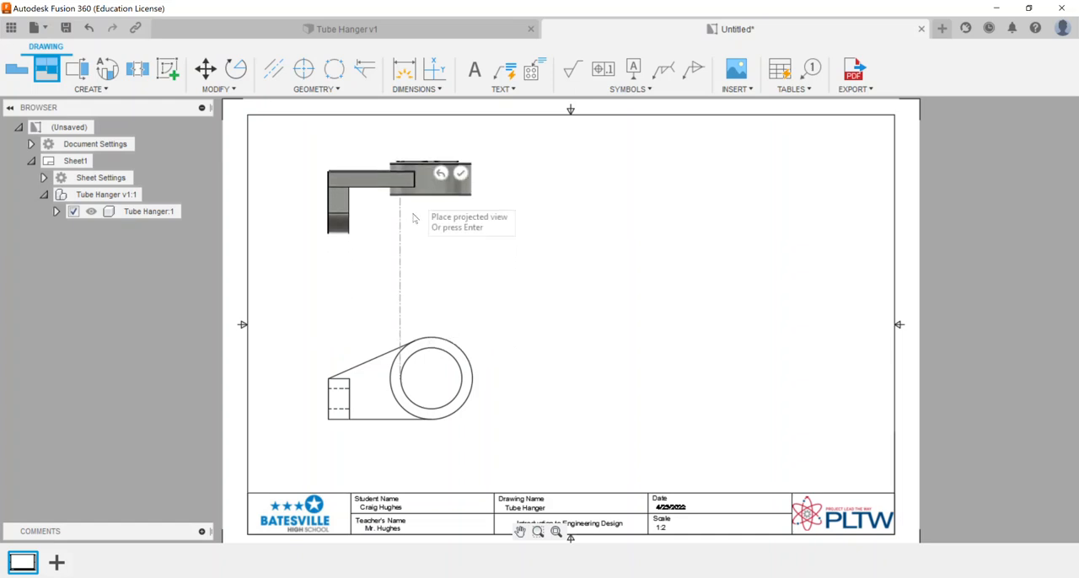
{"action": "mouse_move", "coordinate": [742, 403]}
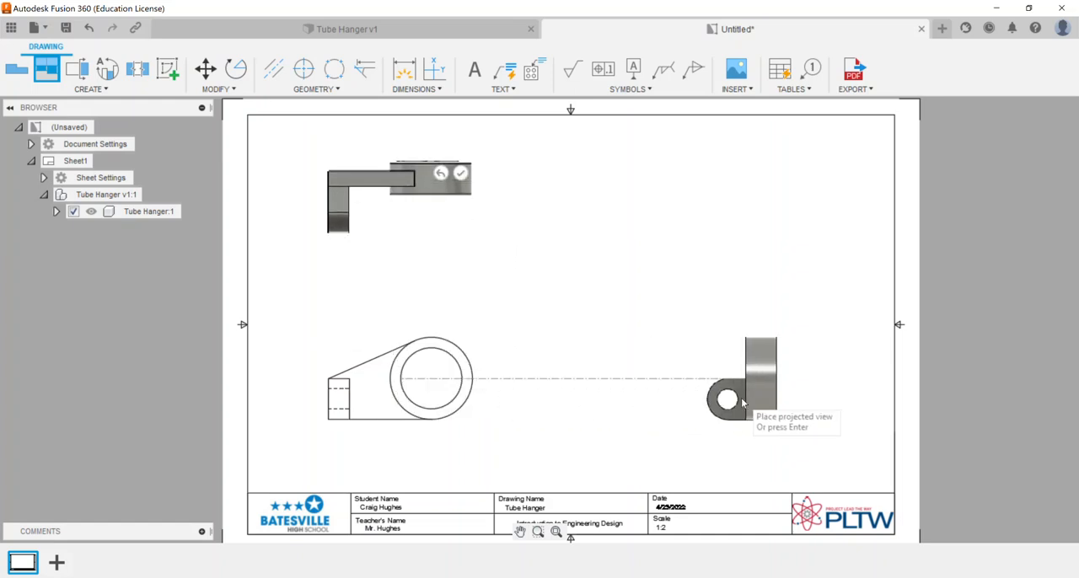
{"action": "mouse_move", "coordinate": [745, 245]}
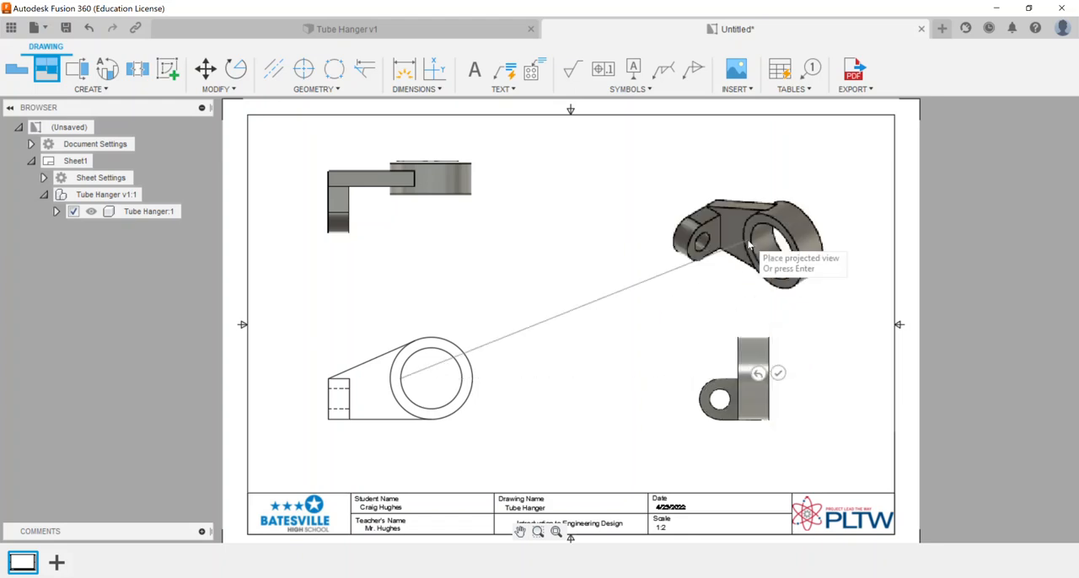
{"action": "mouse_move", "coordinate": [762, 190]}
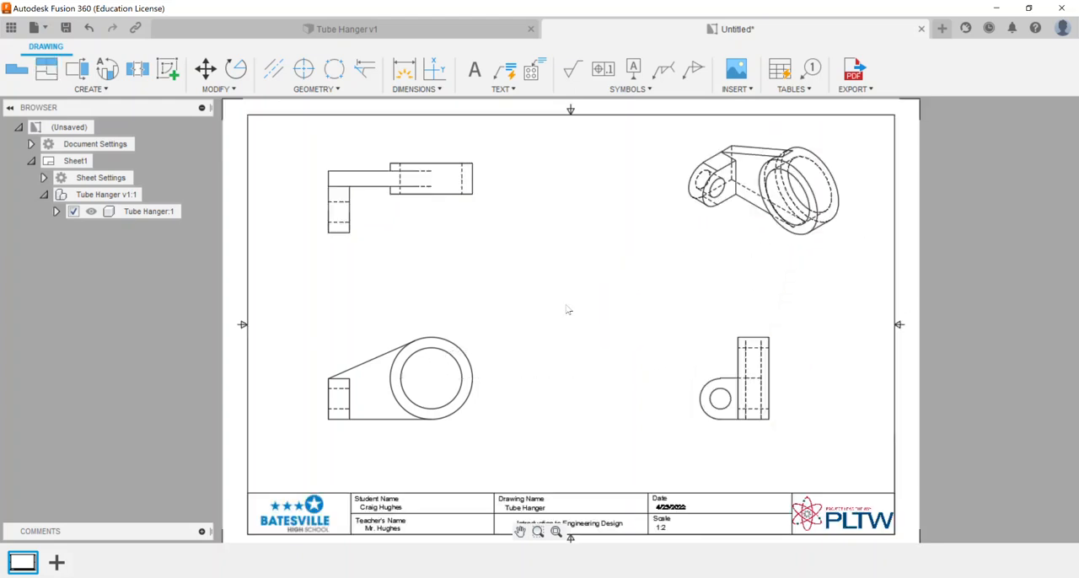
{"action": "mouse_move", "coordinate": [514, 293]}
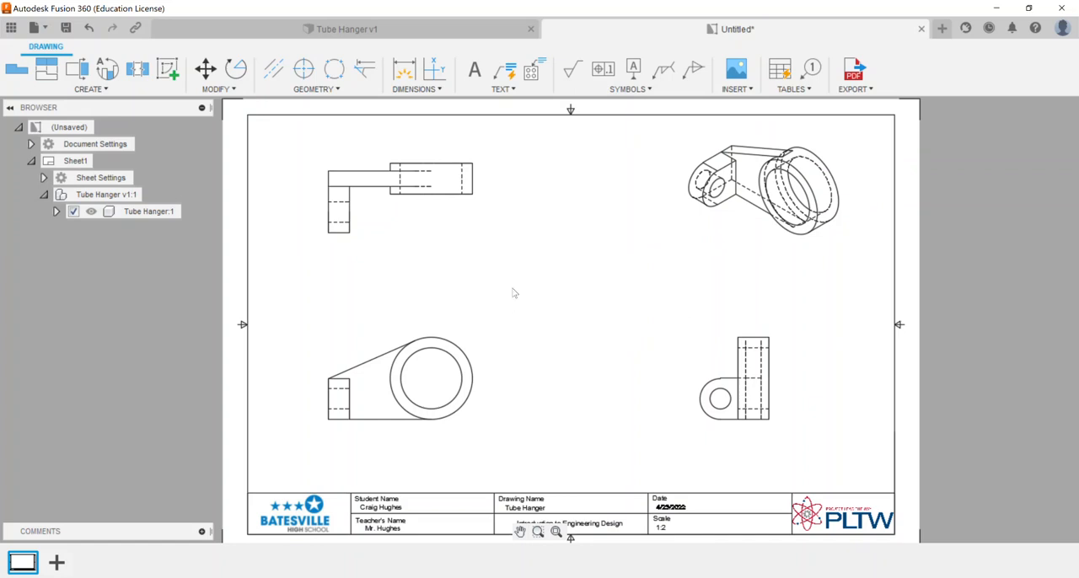
{"action": "mouse_move", "coordinate": [698, 252]}
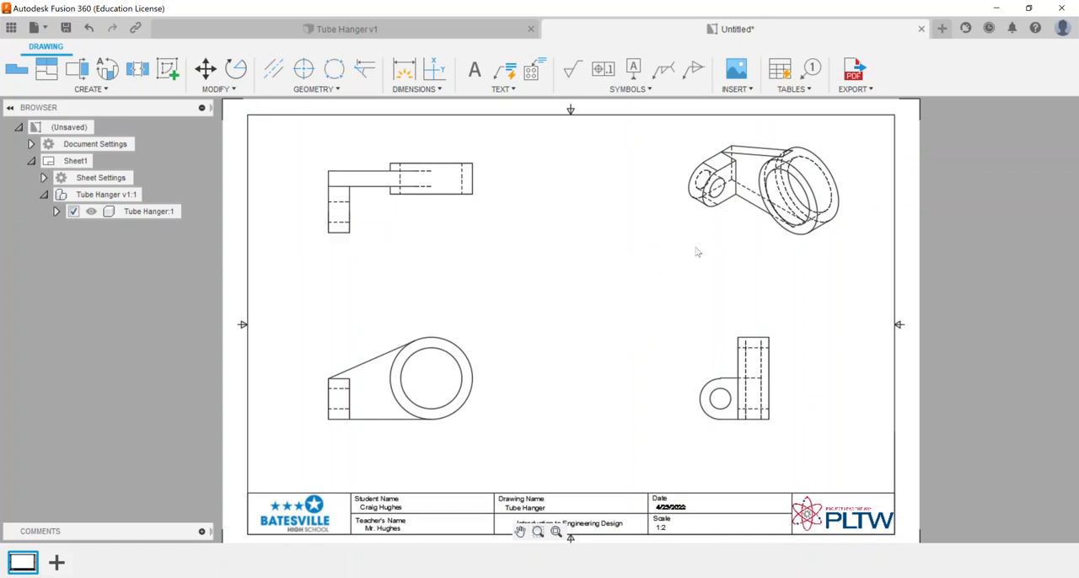
- Set the isometric view to Shaded style, leaving the front view settings unchanged
{"action": "left_click", "coordinate": [762, 189]}
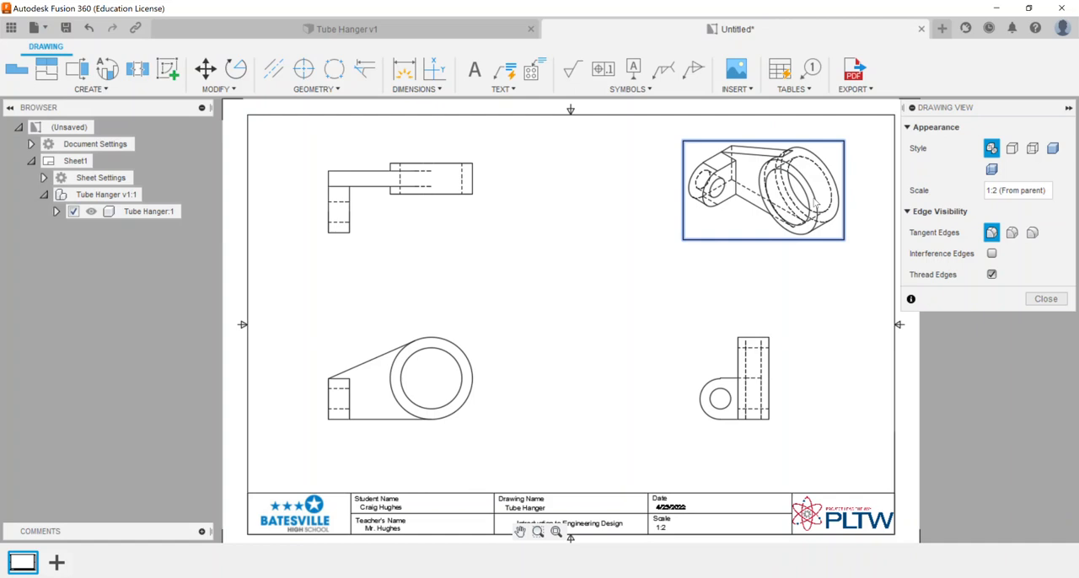
{"action": "mouse_move", "coordinate": [1032, 160]}
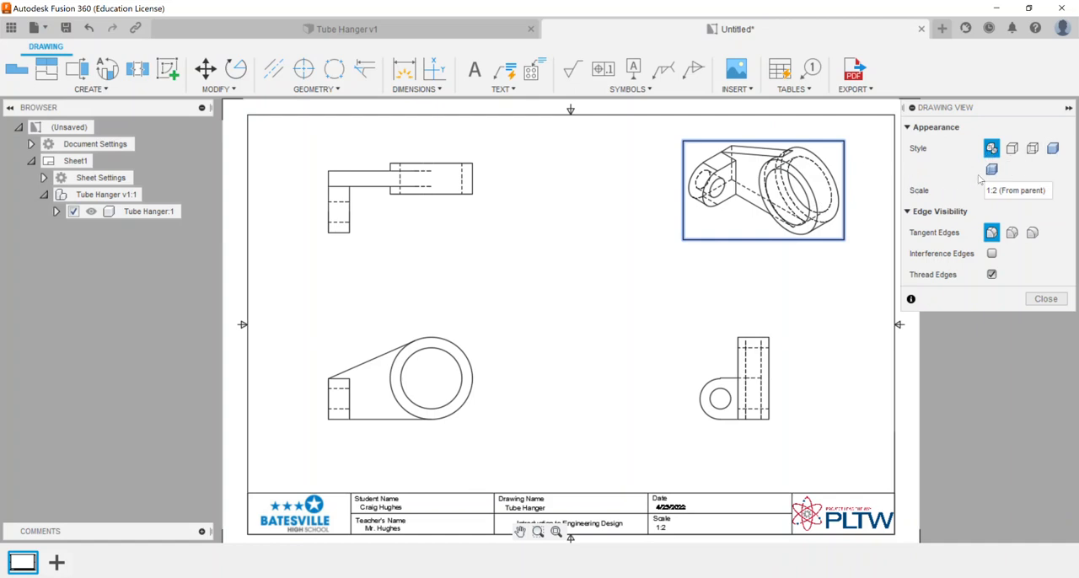
{"action": "mouse_move", "coordinate": [991, 169]}
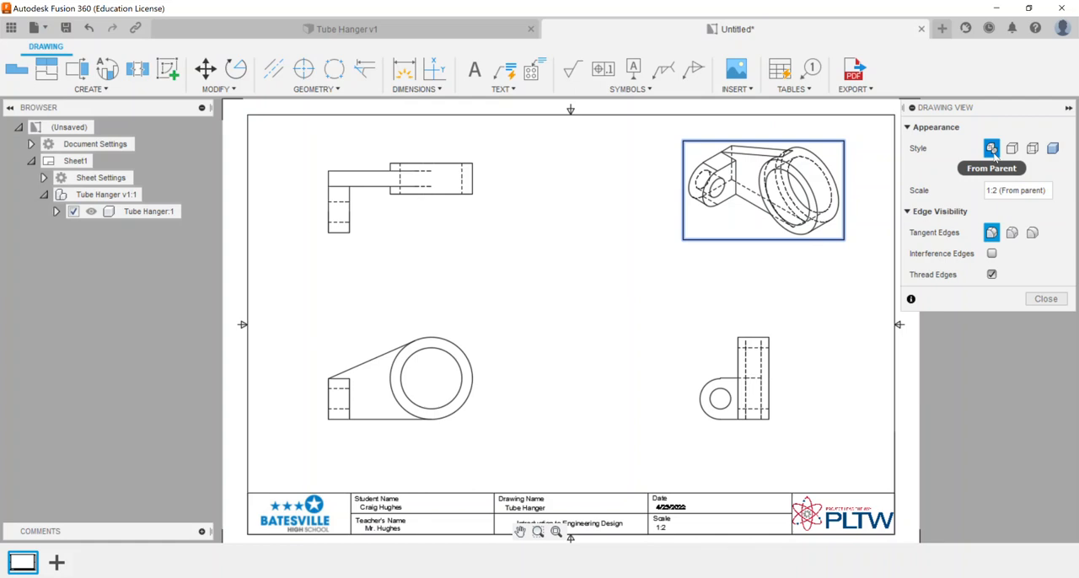
{"action": "mouse_move", "coordinate": [934, 152]}
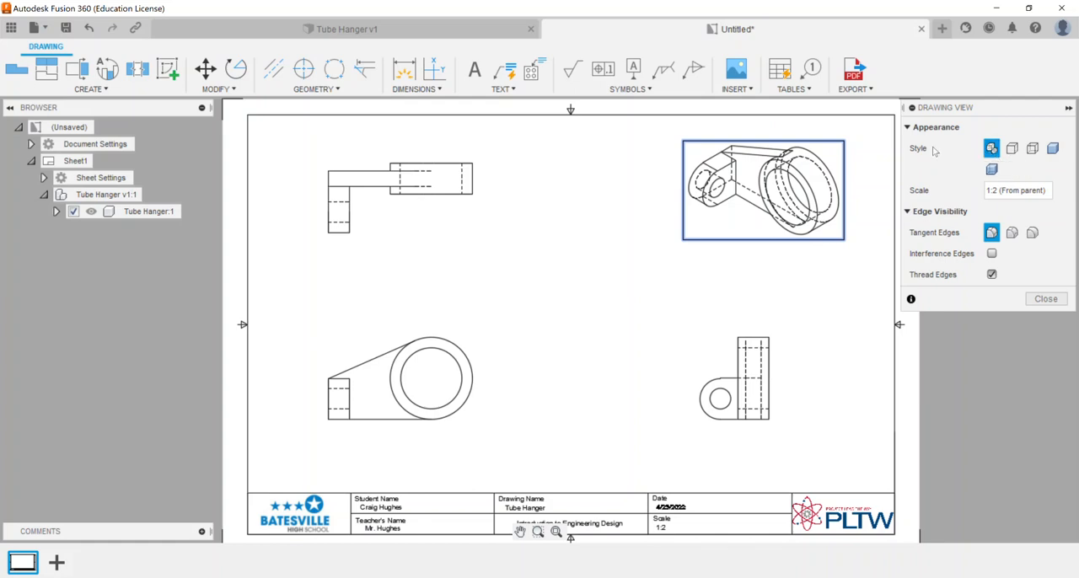
{"action": "mouse_move", "coordinate": [991, 148]}
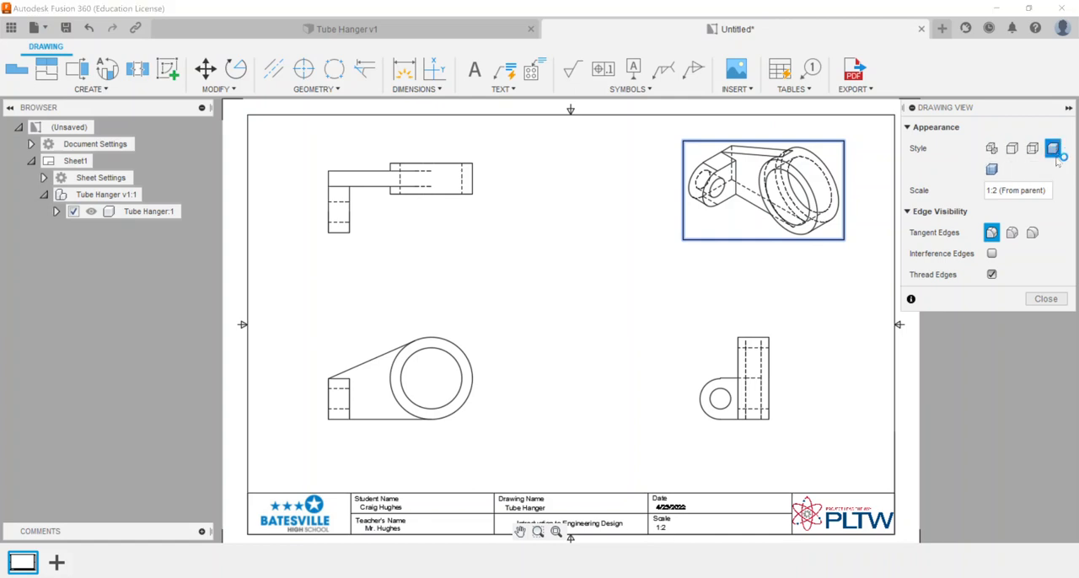
{"action": "left_click", "coordinate": [1052, 148]}
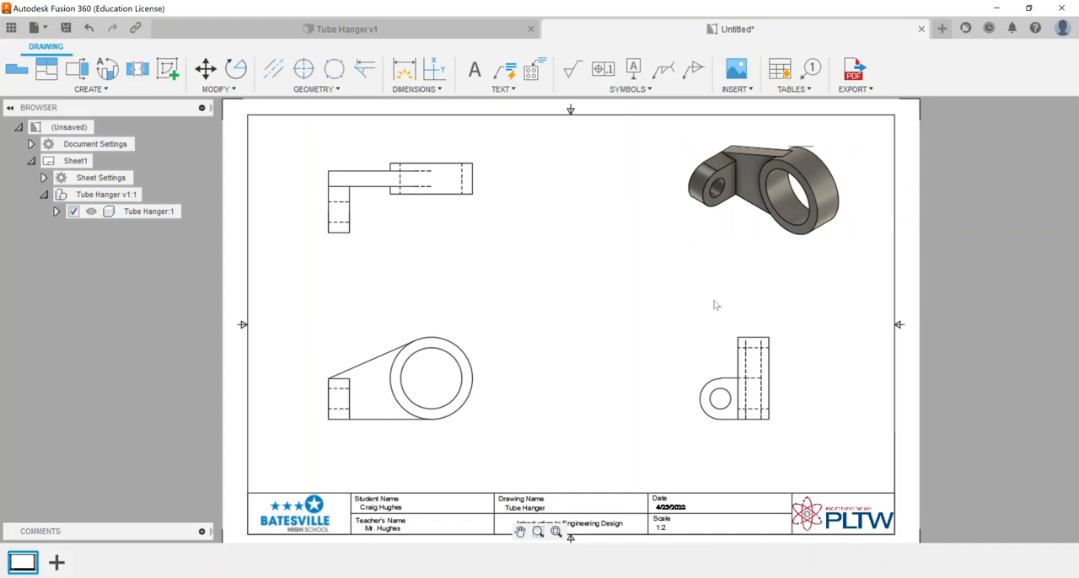
{"action": "left_click", "coordinate": [400, 378]}
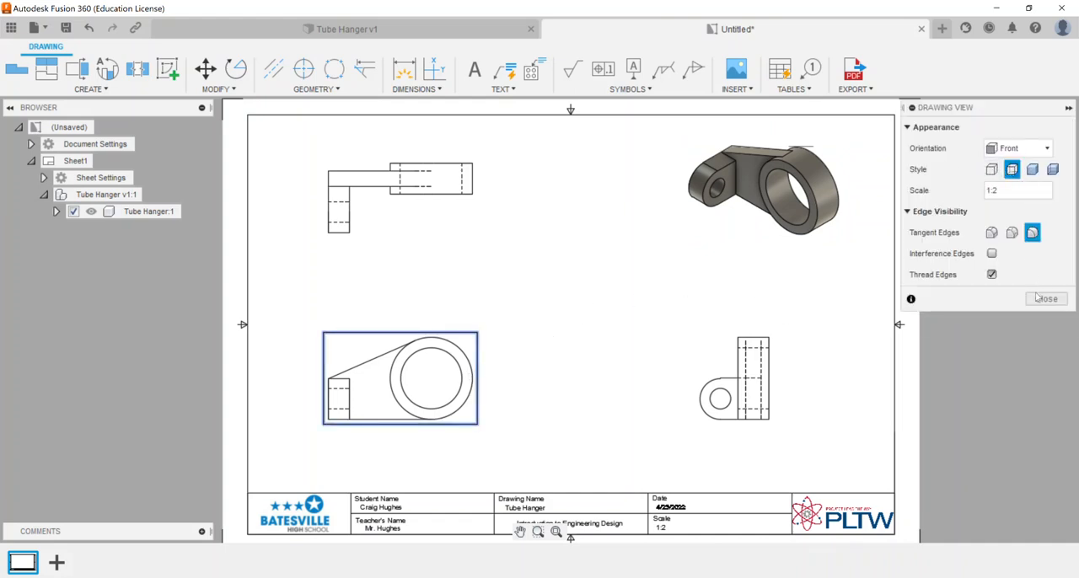
{"action": "left_click", "coordinate": [1045, 299]}
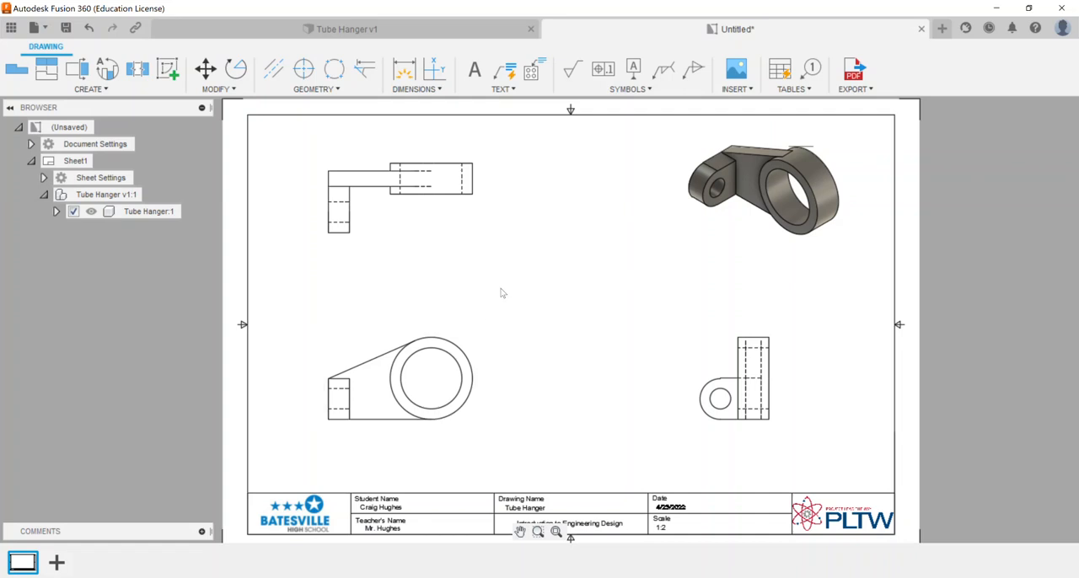
{"action": "mouse_move", "coordinate": [499, 270]}
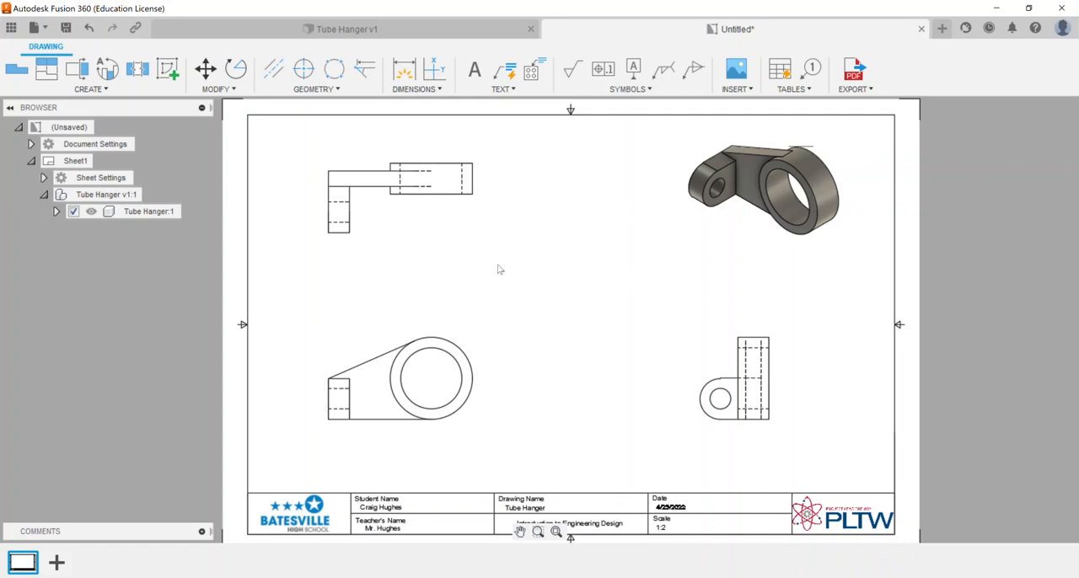
{"action": "mouse_move", "coordinate": [661, 347]}
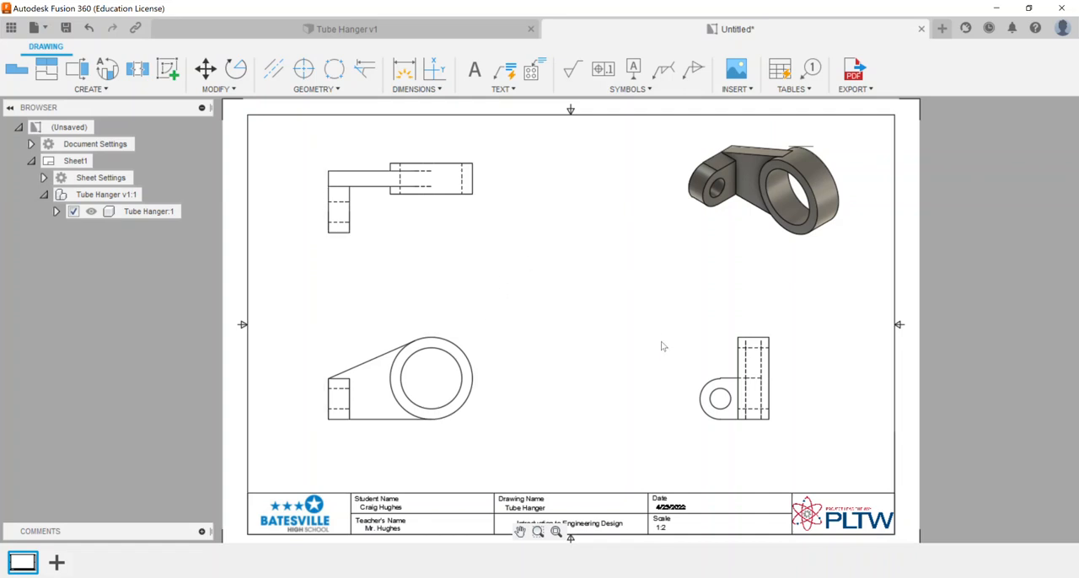
{"action": "mouse_move", "coordinate": [614, 322]}
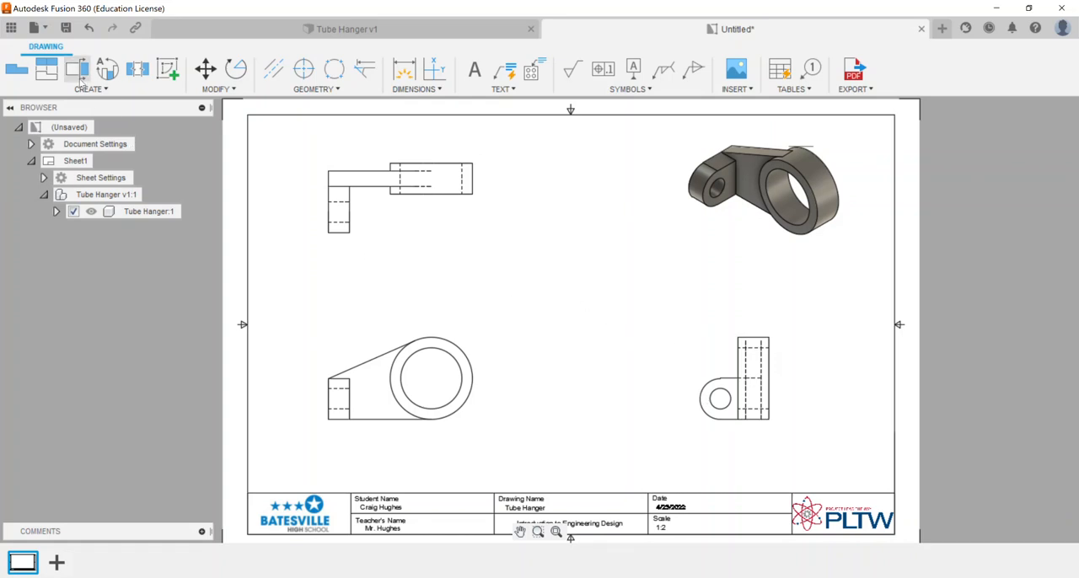
{"action": "mouse_move", "coordinate": [76, 70]}
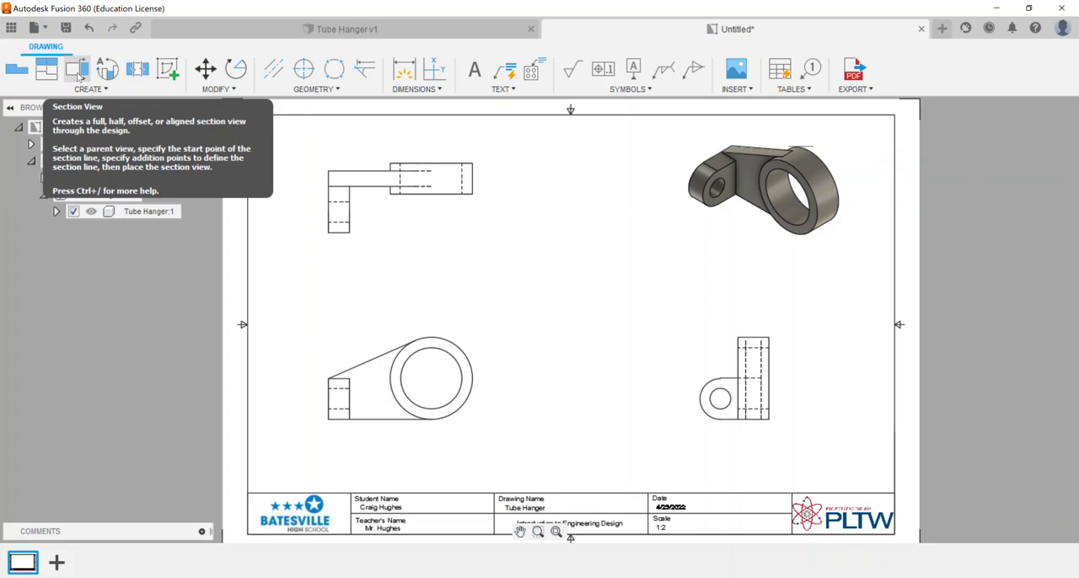
- Cut a horizontal section line across the front view and place section A-A above it
{"action": "left_click", "coordinate": [76, 69]}
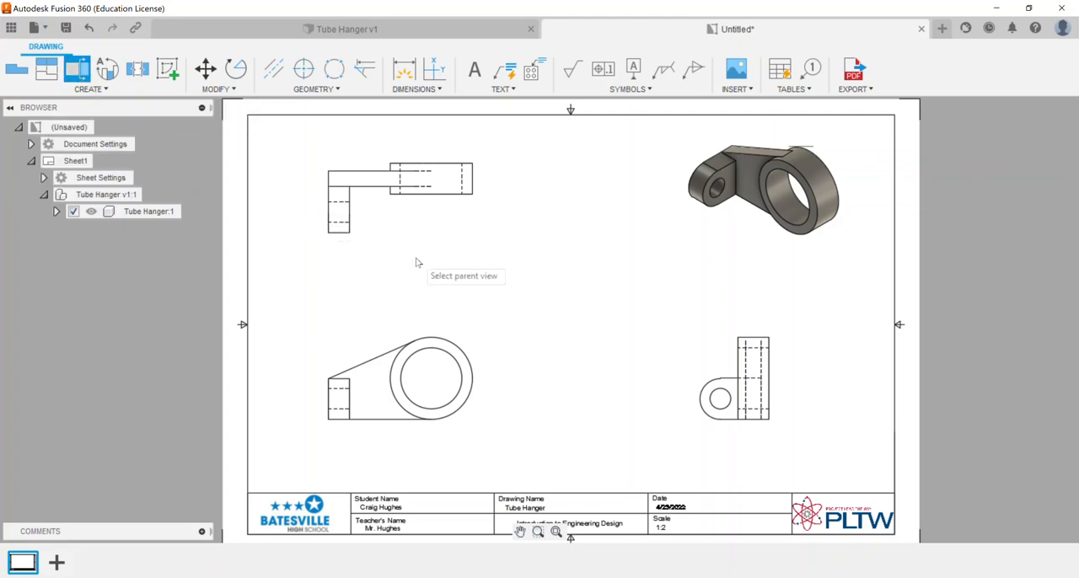
{"action": "mouse_move", "coordinate": [344, 265]}
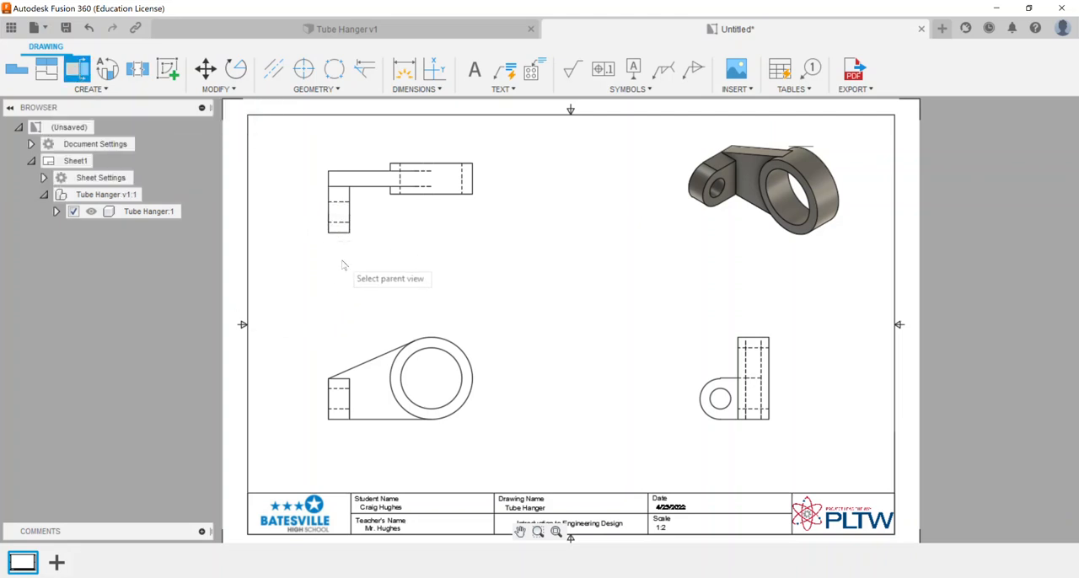
{"action": "mouse_move", "coordinate": [403, 310]}
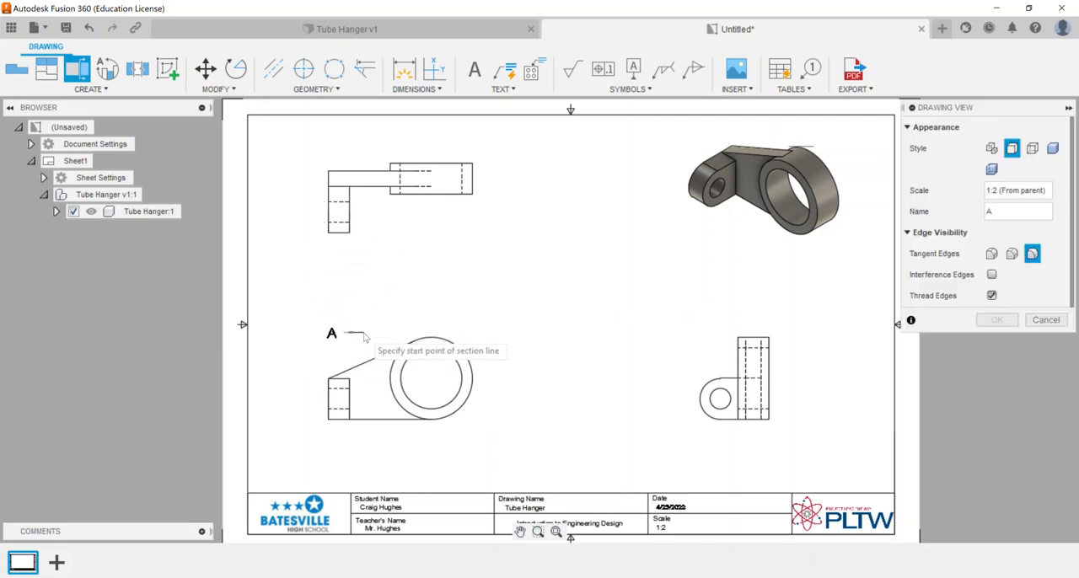
{"action": "mouse_move", "coordinate": [323, 317]}
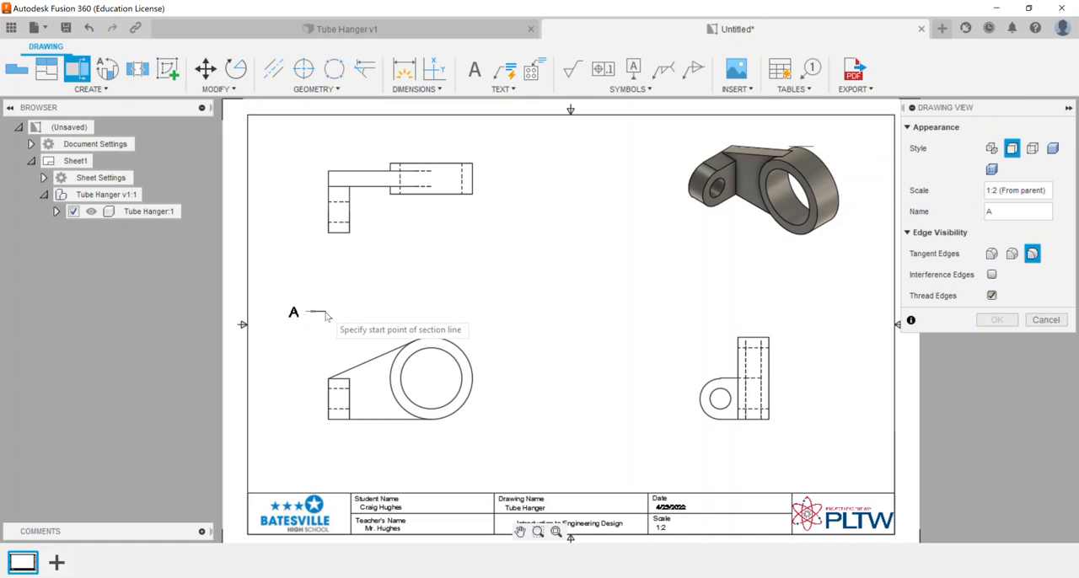
{"action": "mouse_move", "coordinate": [413, 388]}
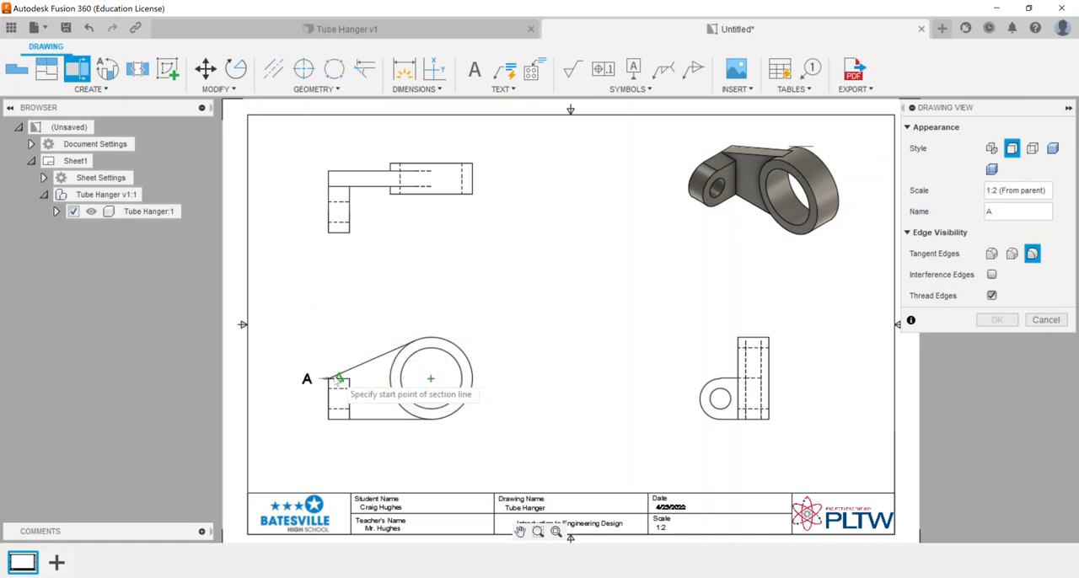
{"action": "left_click", "coordinate": [337, 377]}
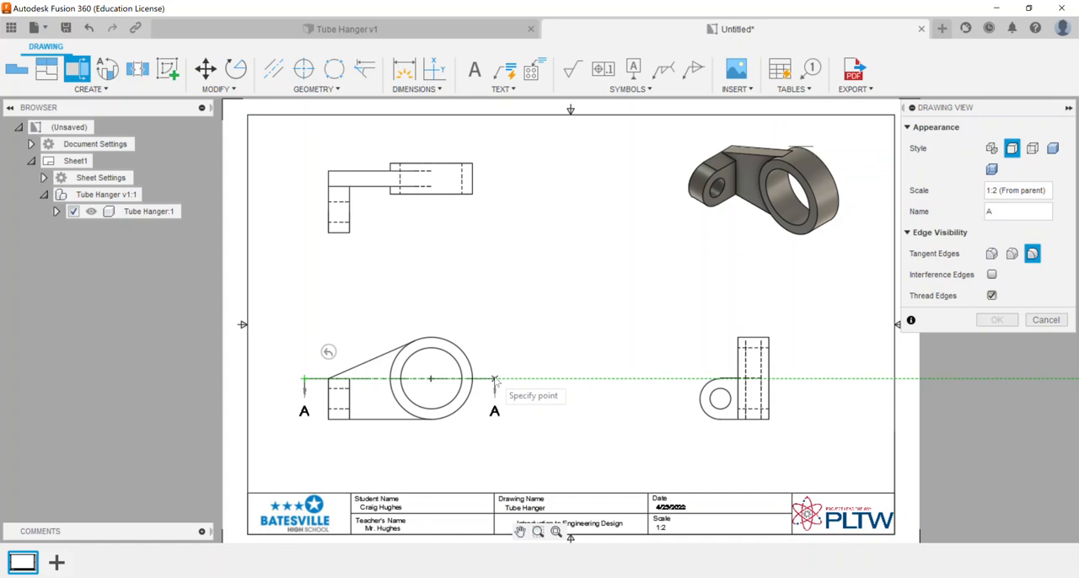
{"action": "left_click", "coordinate": [496, 377]}
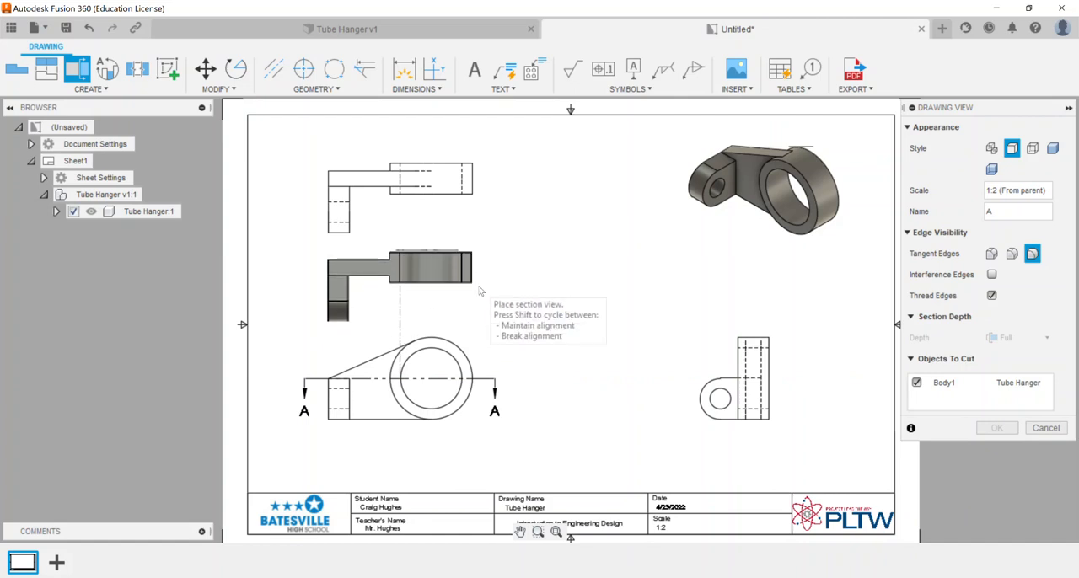
{"action": "left_click", "coordinate": [402, 280]}
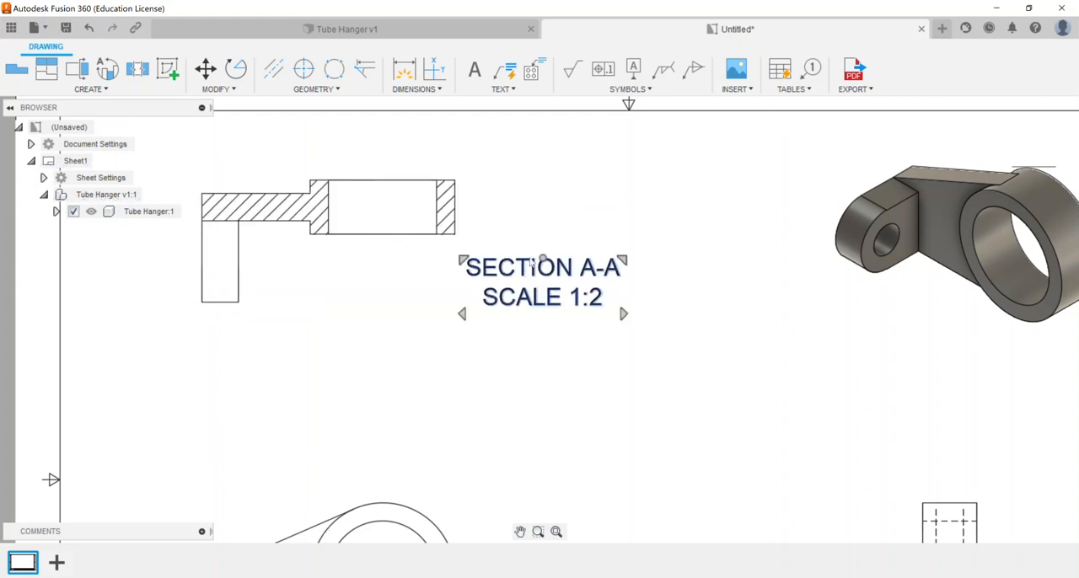
- Add a linear dimension of 3 across the bore width in section A-A
{"action": "left_click_drag", "start_coordinate": [543, 282], "coordinate": [331, 350]}
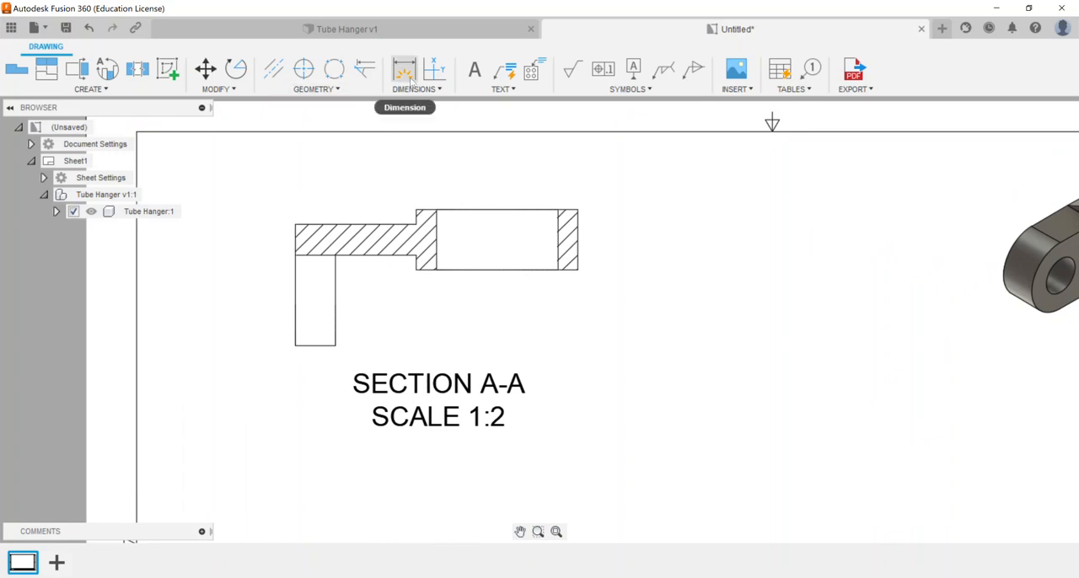
{"action": "left_click", "coordinate": [405, 69]}
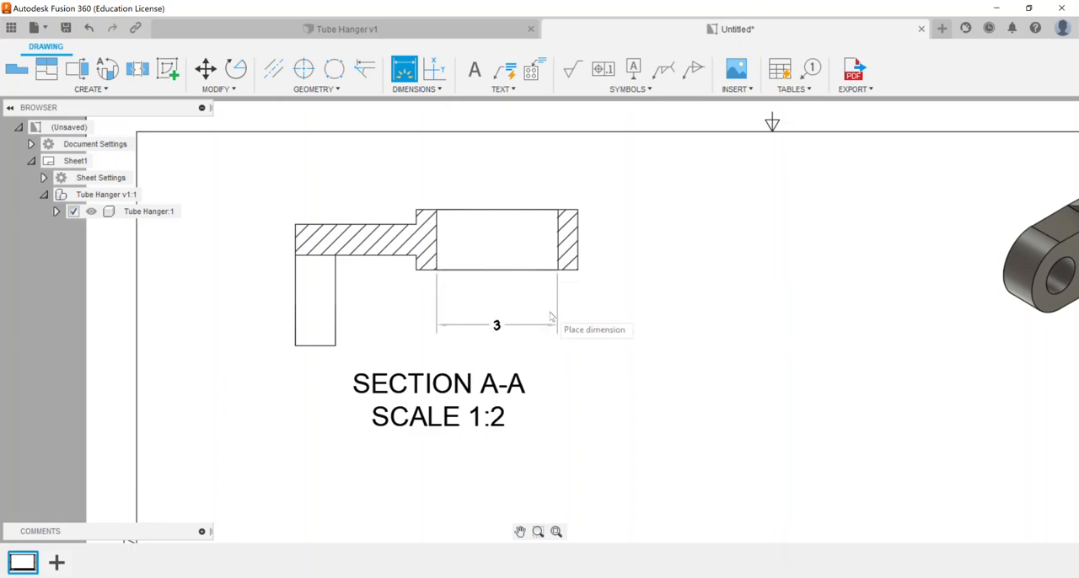
{"action": "scroll", "scroll_direction": "down", "scroll_amount": 3}
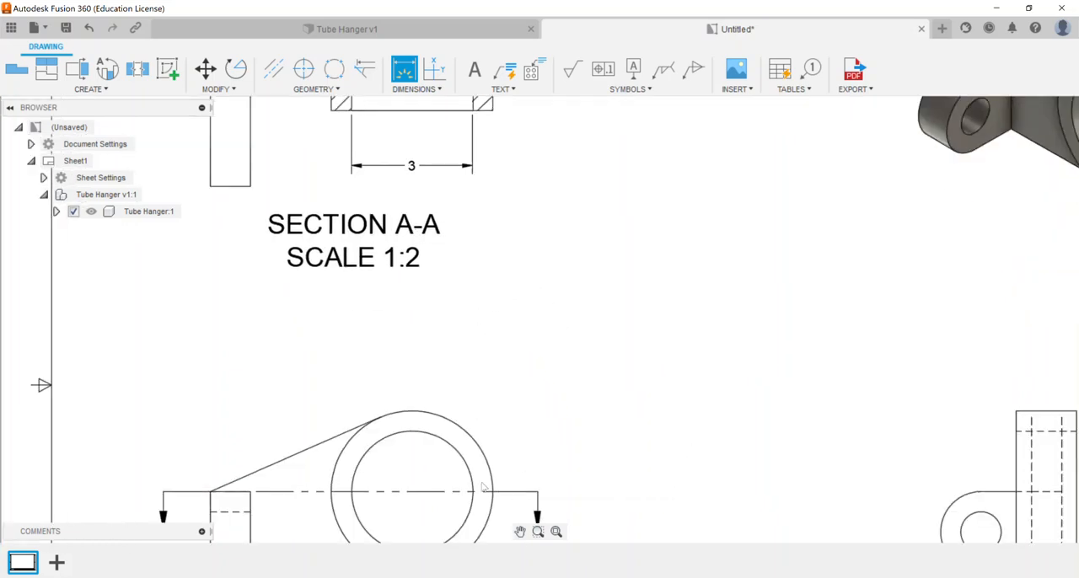
{"action": "scroll", "scroll_direction": "down", "scroll_amount": 3}
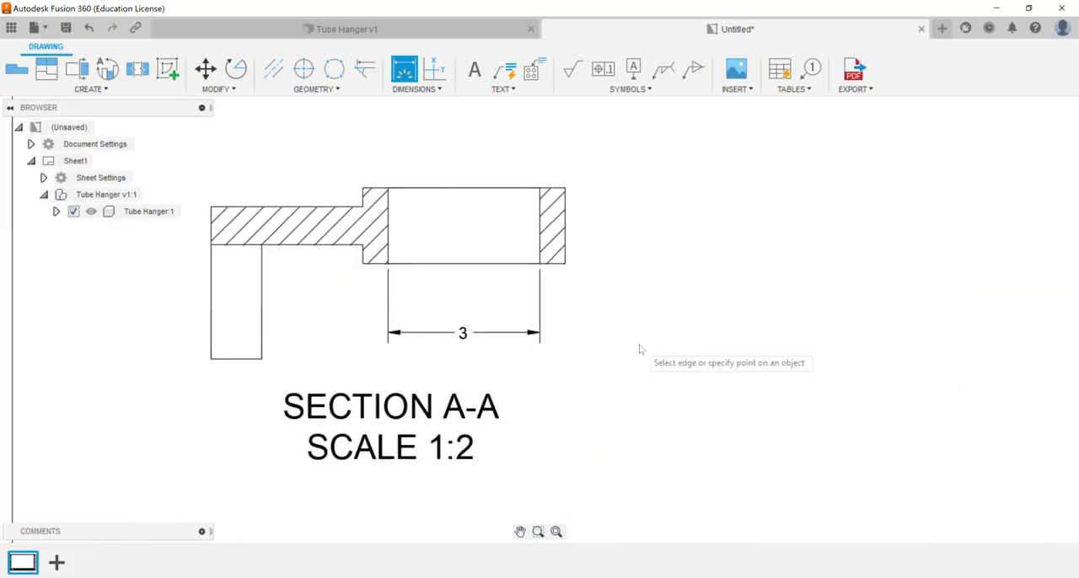
{"action": "mouse_move", "coordinate": [597, 344]}
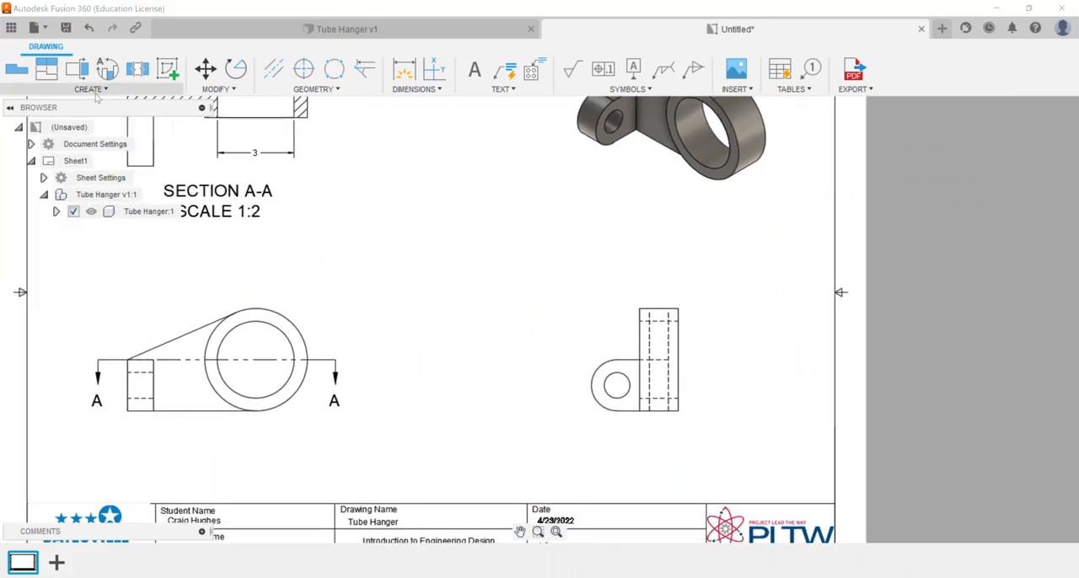
- Create detail view B centered on the side view's hole and place it above at 1:1
{"action": "left_click", "coordinate": [91, 76]}
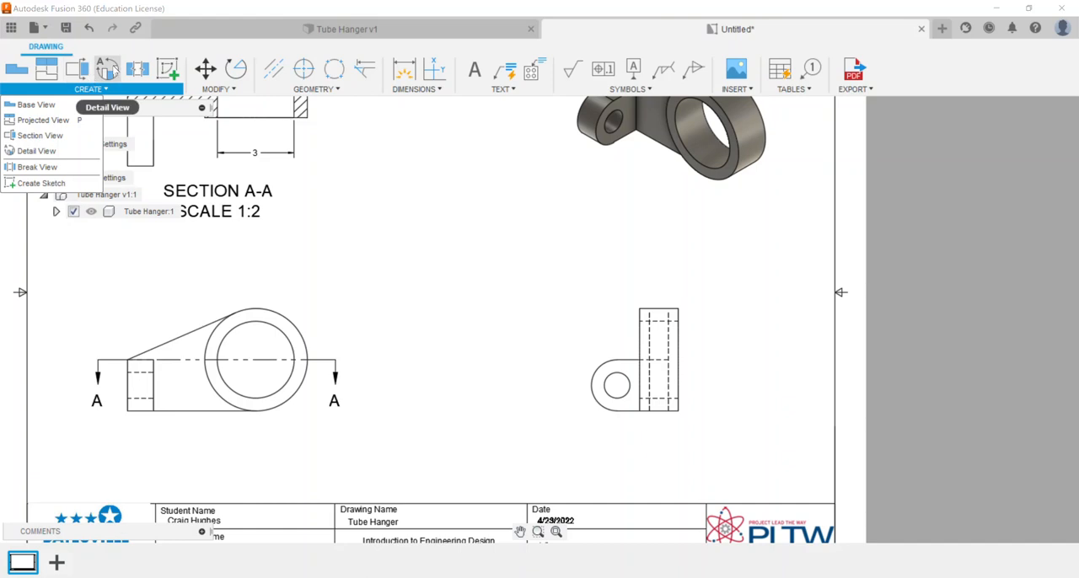
{"action": "mouse_move", "coordinate": [37, 150]}
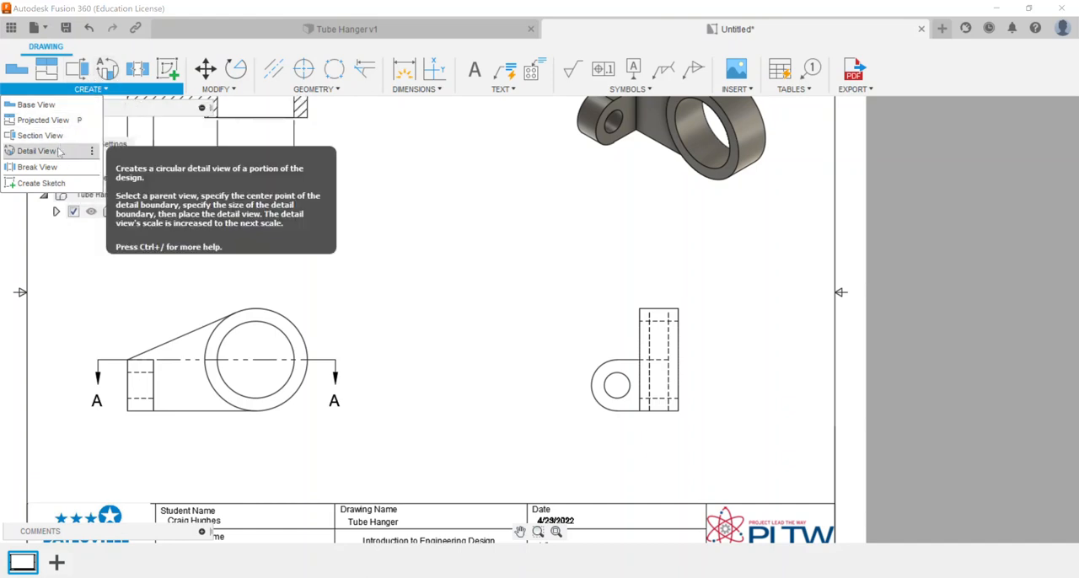
{"action": "left_click", "coordinate": [37, 151]}
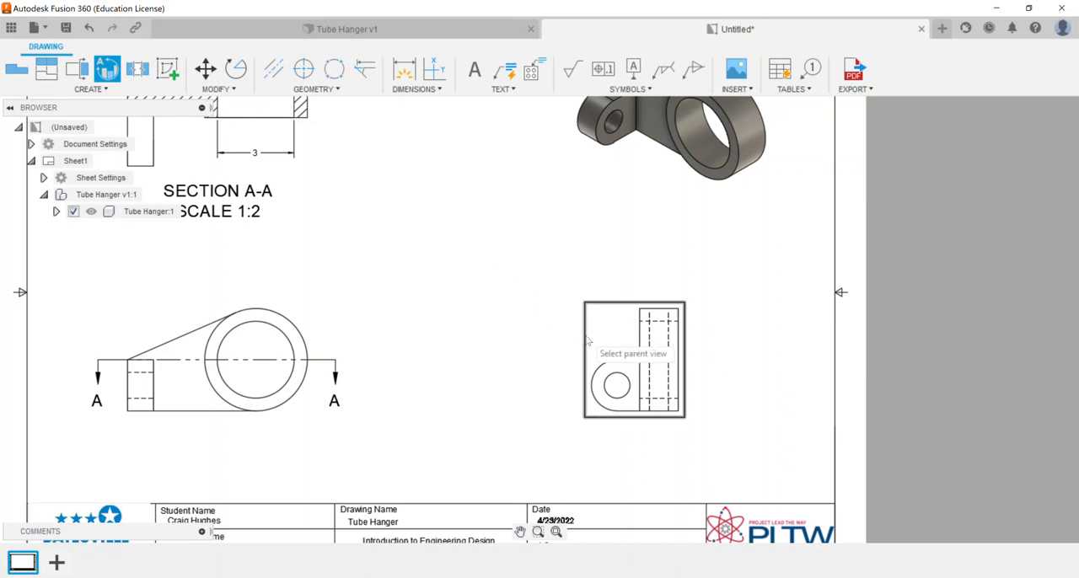
{"action": "left_click", "coordinate": [634, 361]}
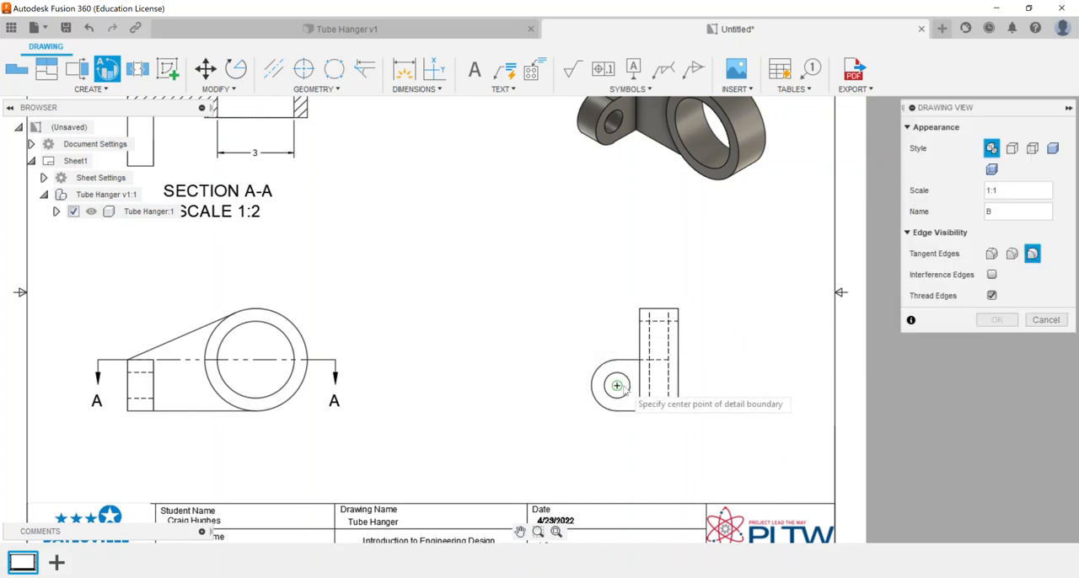
{"action": "left_click", "coordinate": [617, 385]}
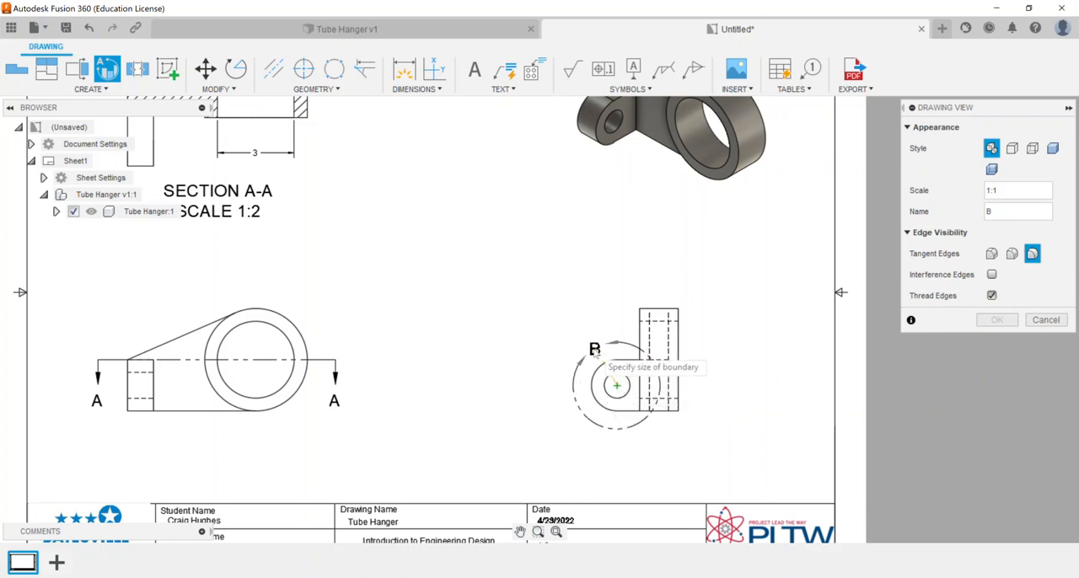
{"action": "mouse_move", "coordinate": [581, 361]}
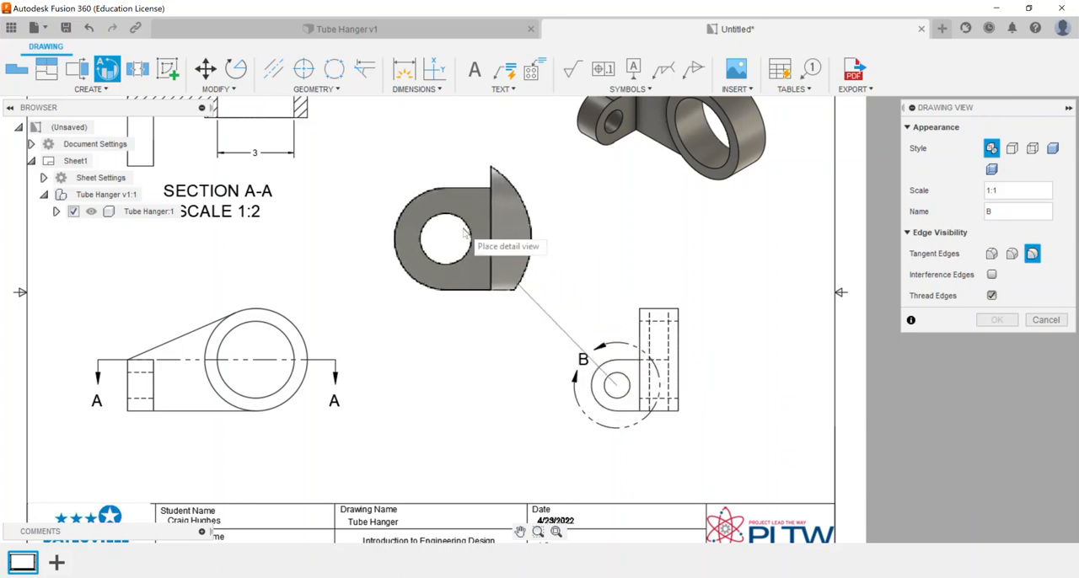
{"action": "left_click", "coordinate": [464, 236]}
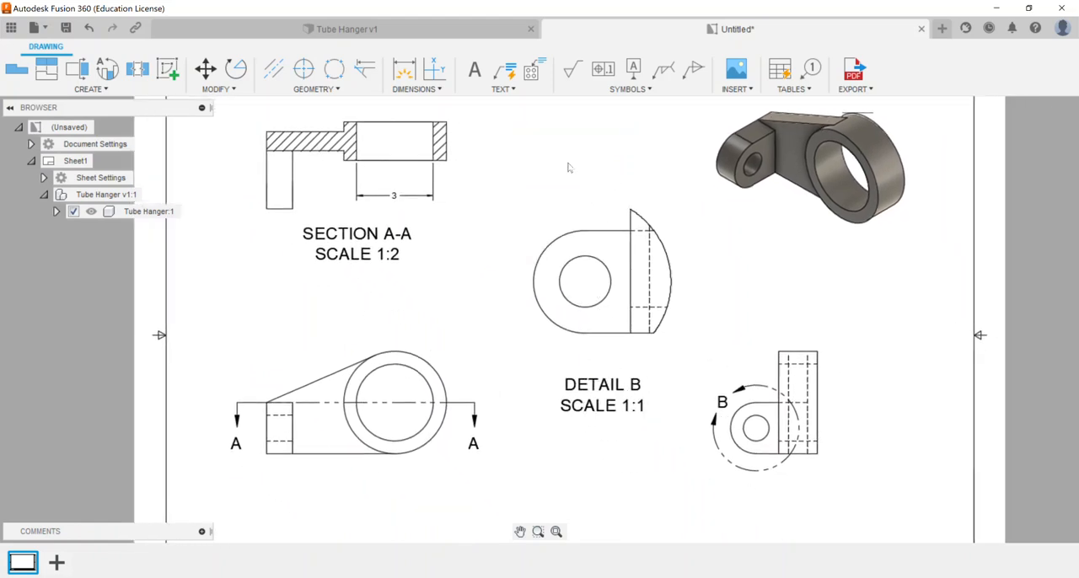
- Dimension detail B with an R1 radius on the rounded end and a Ø1 diameter on the hole
{"action": "left_click", "coordinate": [405, 69]}
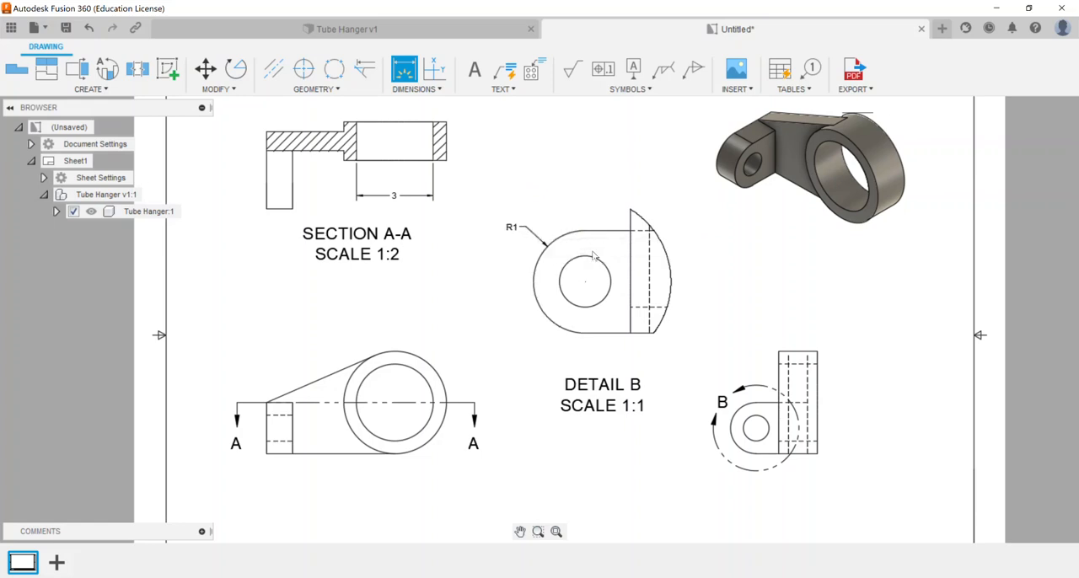
{"action": "left_click", "coordinate": [584, 282]}
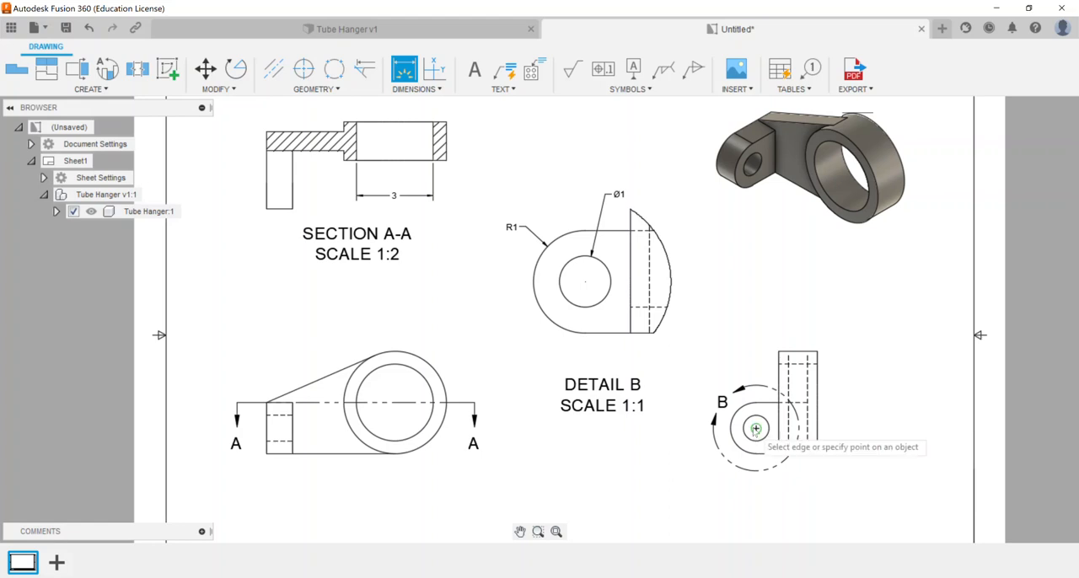
{"action": "mouse_move", "coordinate": [563, 259]}
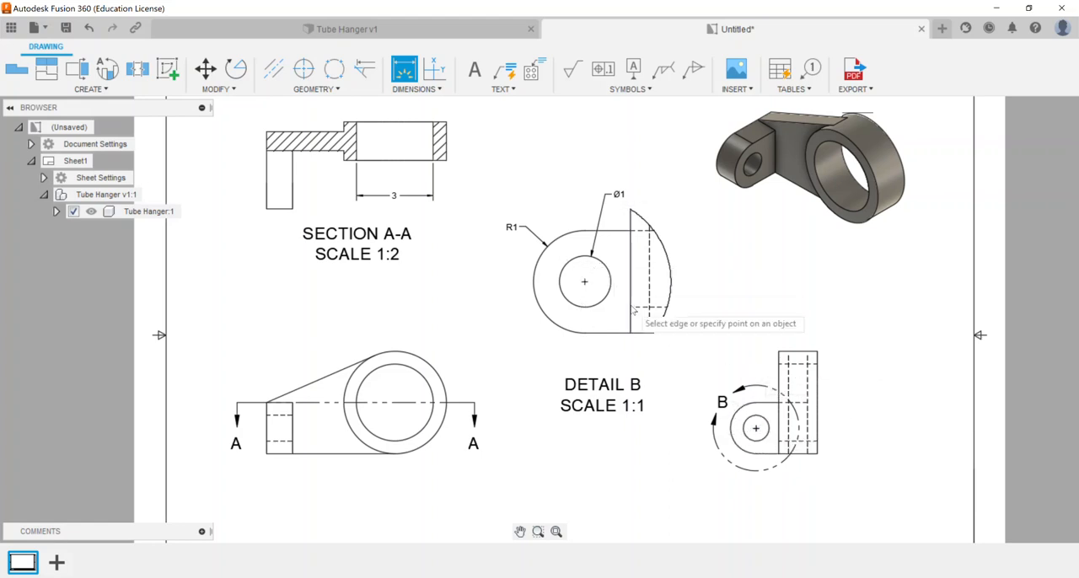
{"action": "mouse_move", "coordinate": [667, 346]}
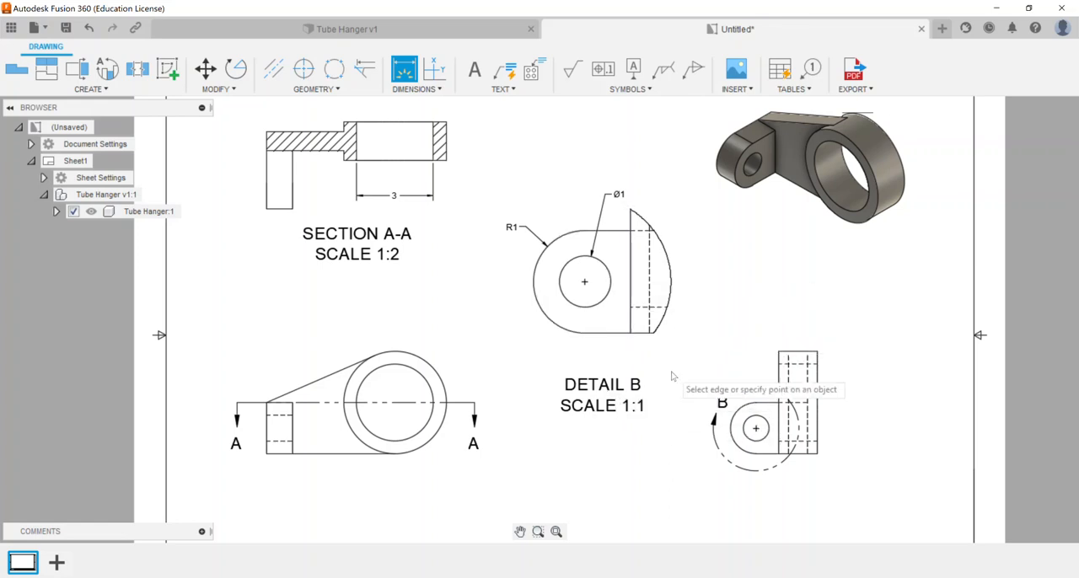
{"action": "mouse_move", "coordinate": [705, 303]}
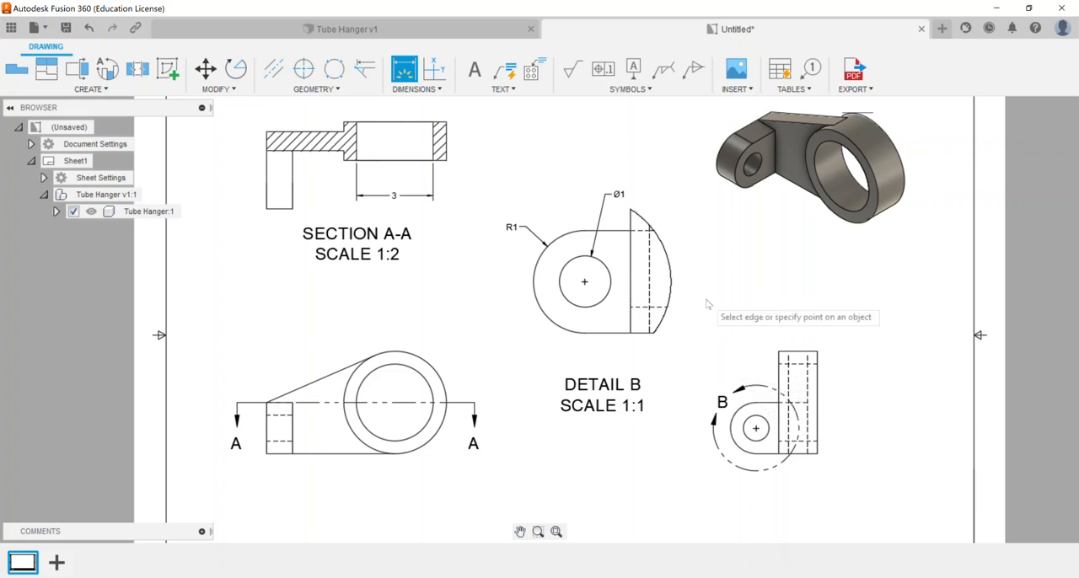
{"action": "mouse_move", "coordinate": [756, 428]}
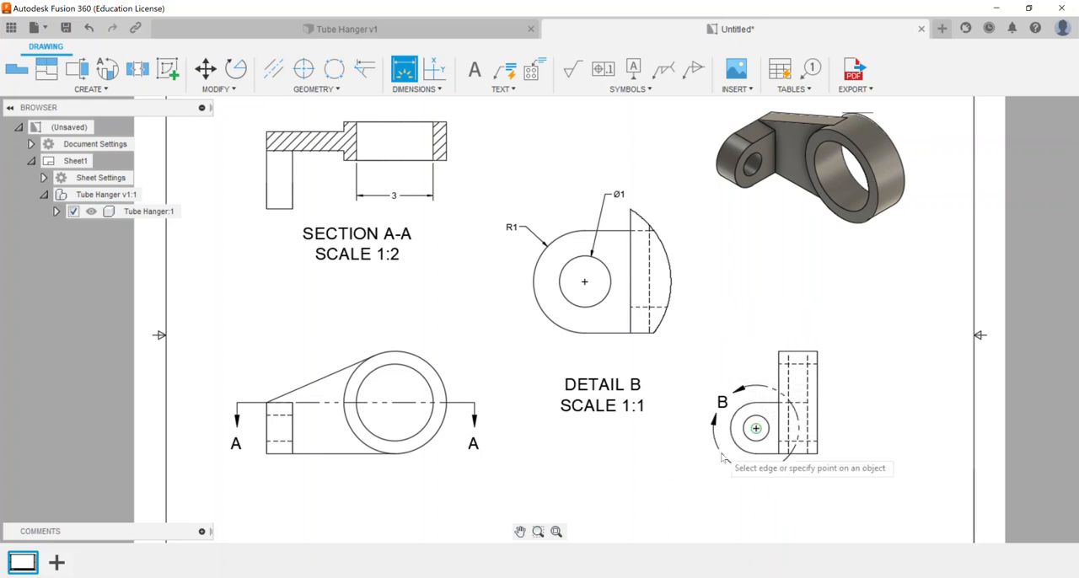
{"action": "mouse_move", "coordinate": [796, 243]}
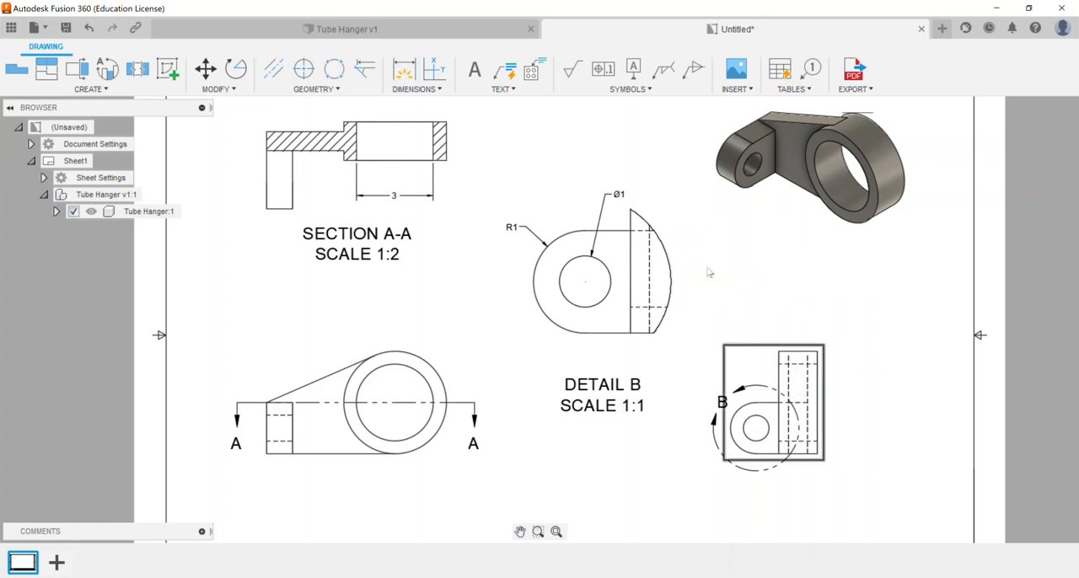
{"action": "mouse_move", "coordinate": [769, 364]}
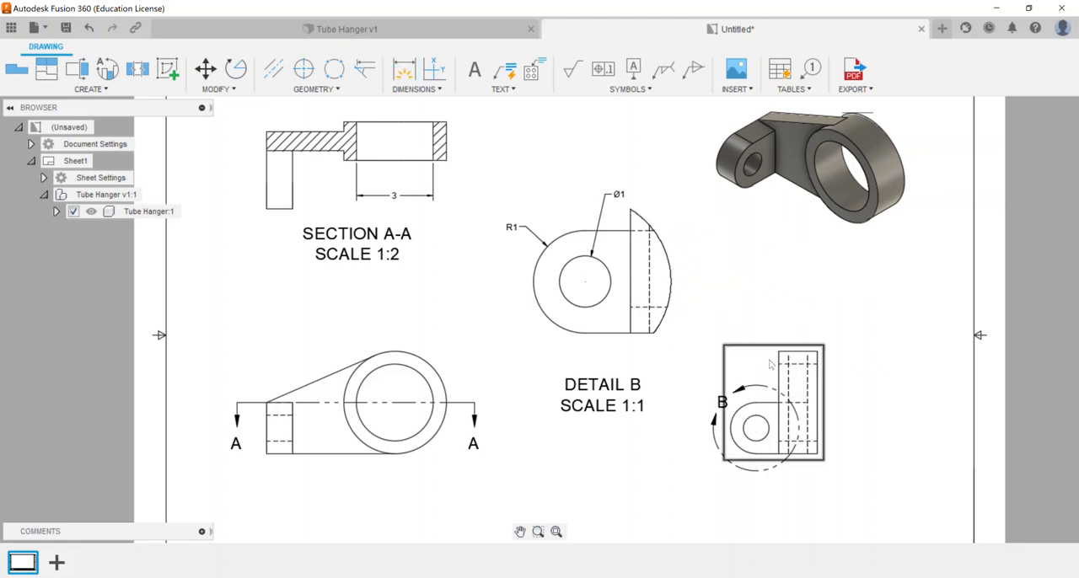
{"action": "left_click", "coordinate": [756, 428]}
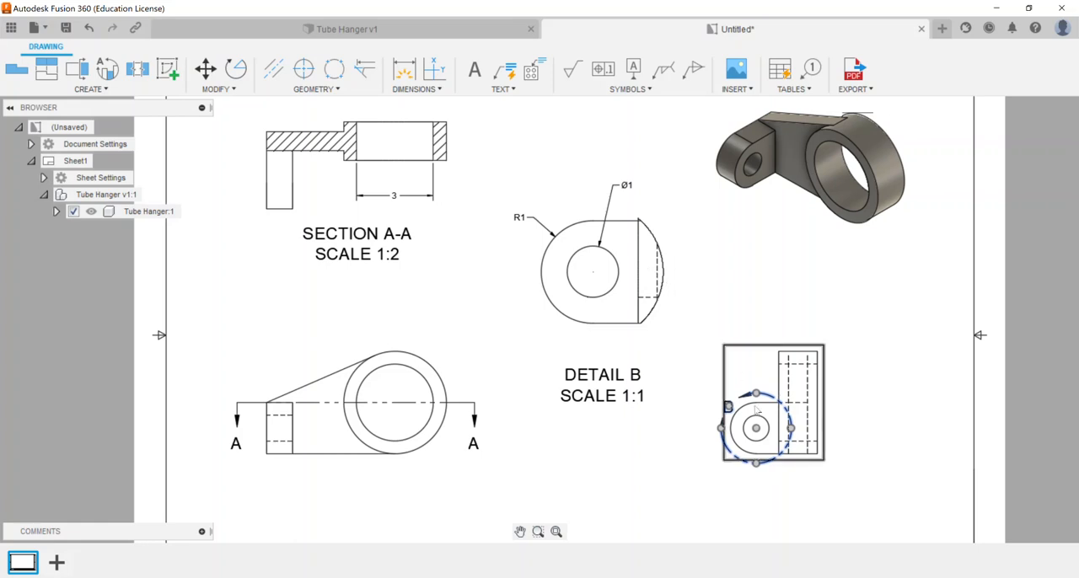
{"action": "left_click", "coordinate": [765, 323]}
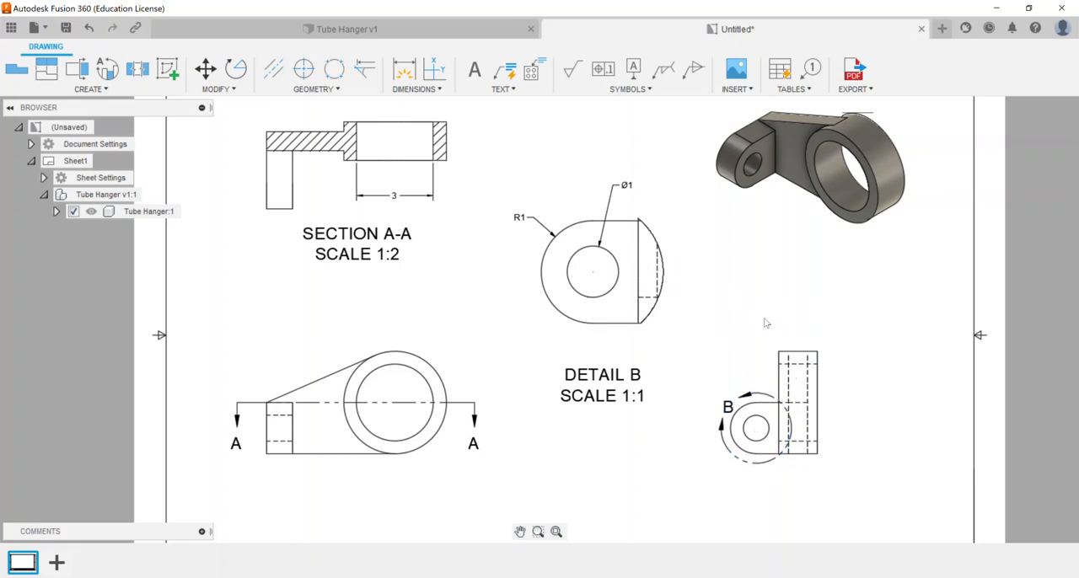
{"action": "mouse_move", "coordinate": [666, 340]}
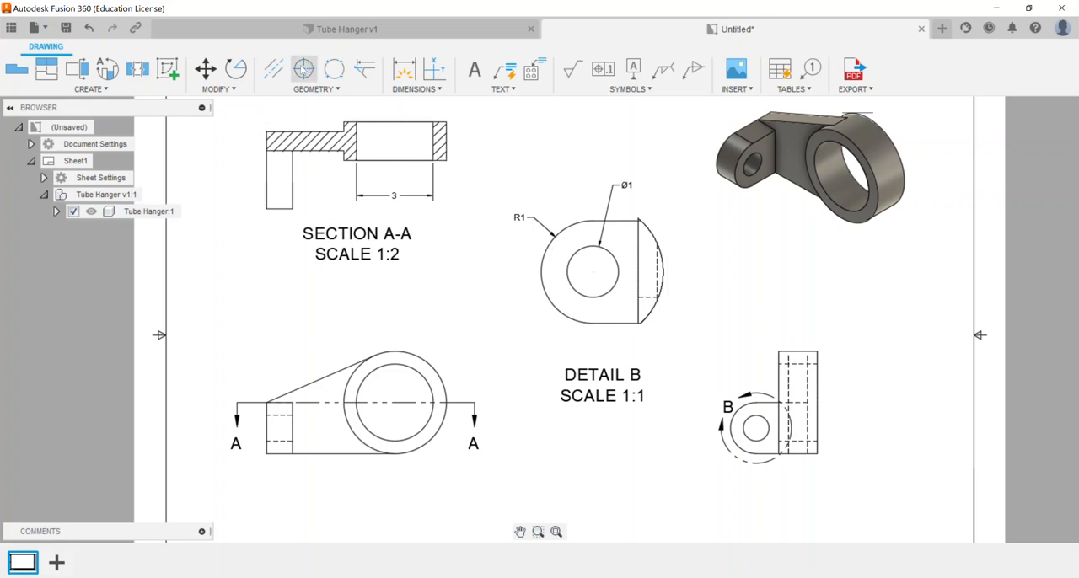
- Add a center mark to the hole in detail view B
{"action": "left_click", "coordinate": [304, 71]}
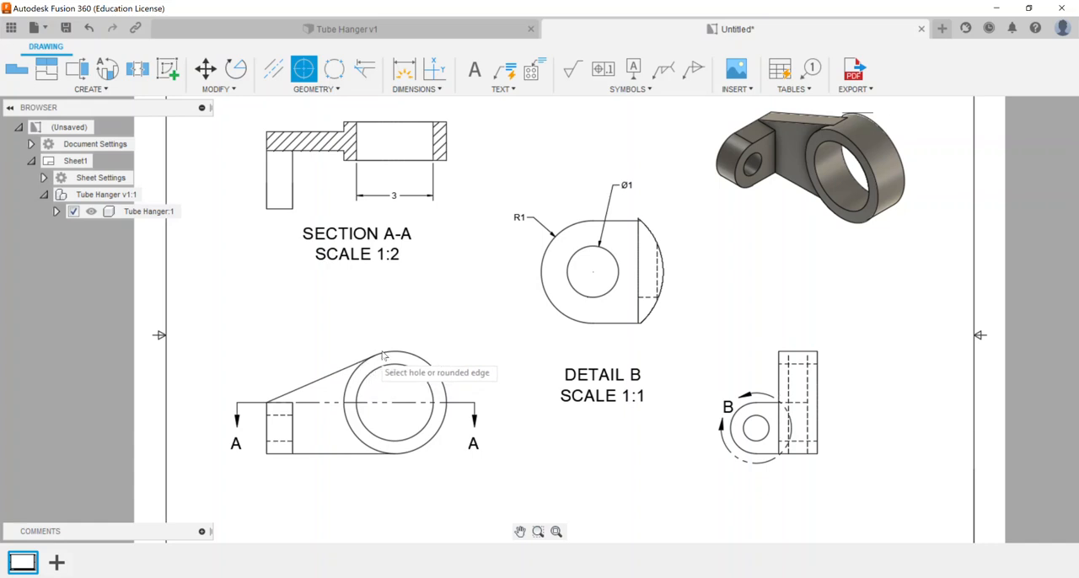
{"action": "mouse_move", "coordinate": [567, 278]}
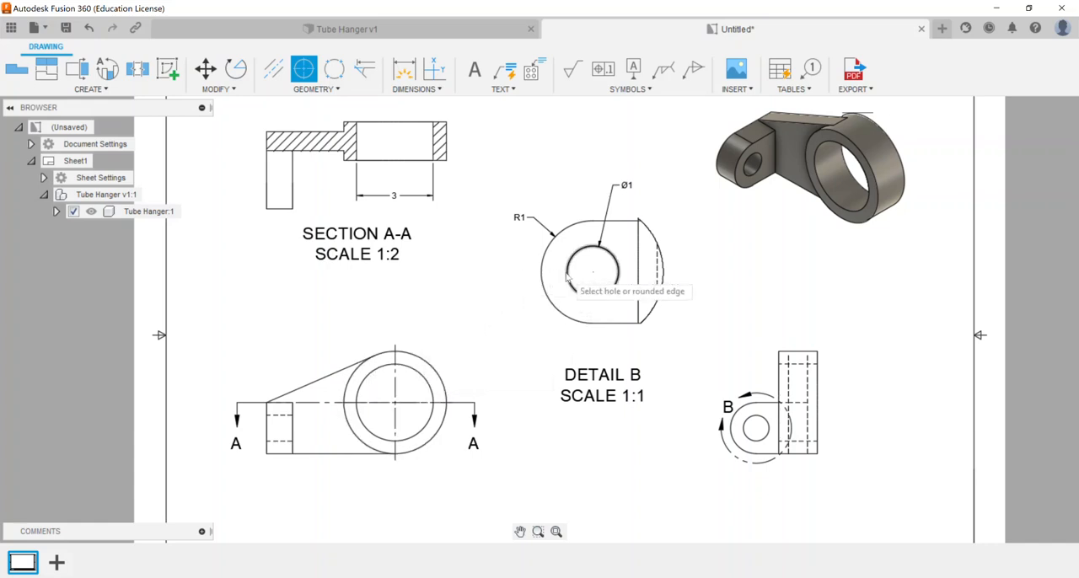
{"action": "mouse_move", "coordinate": [274, 172]}
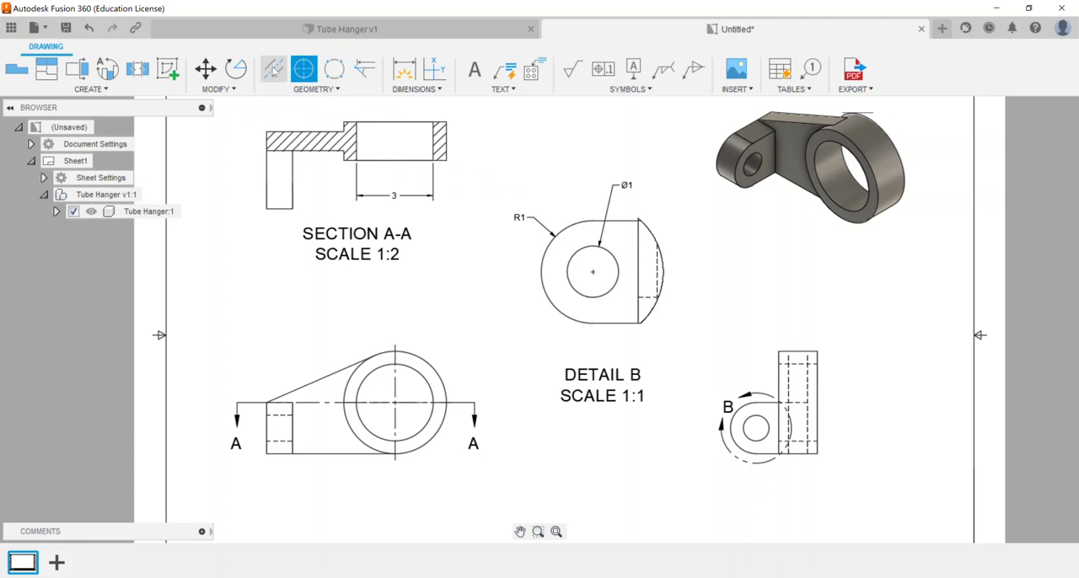
{"action": "left_click", "coordinate": [273, 71]}
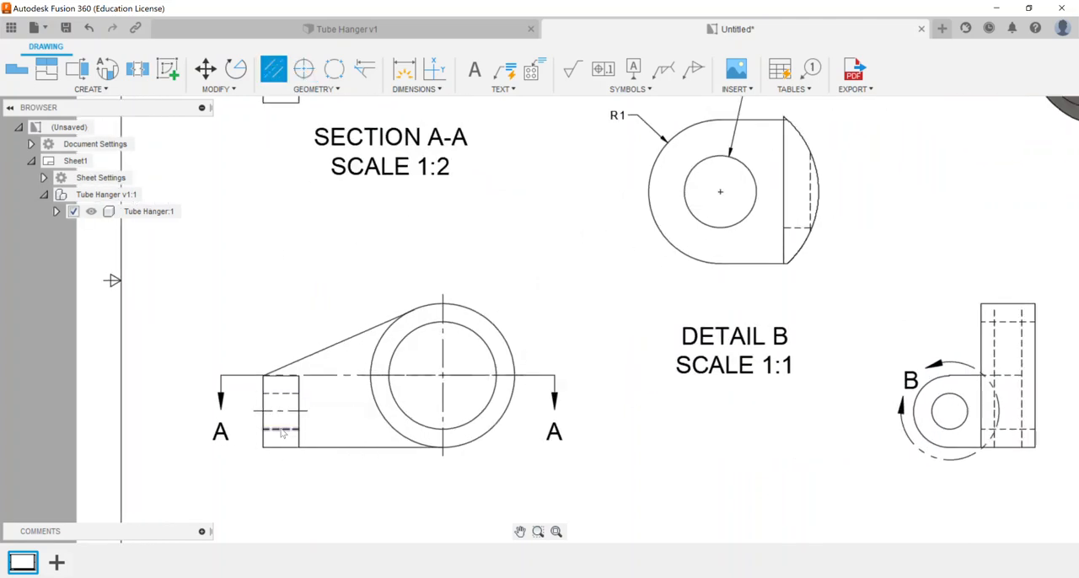
{"action": "mouse_move", "coordinate": [492, 418]}
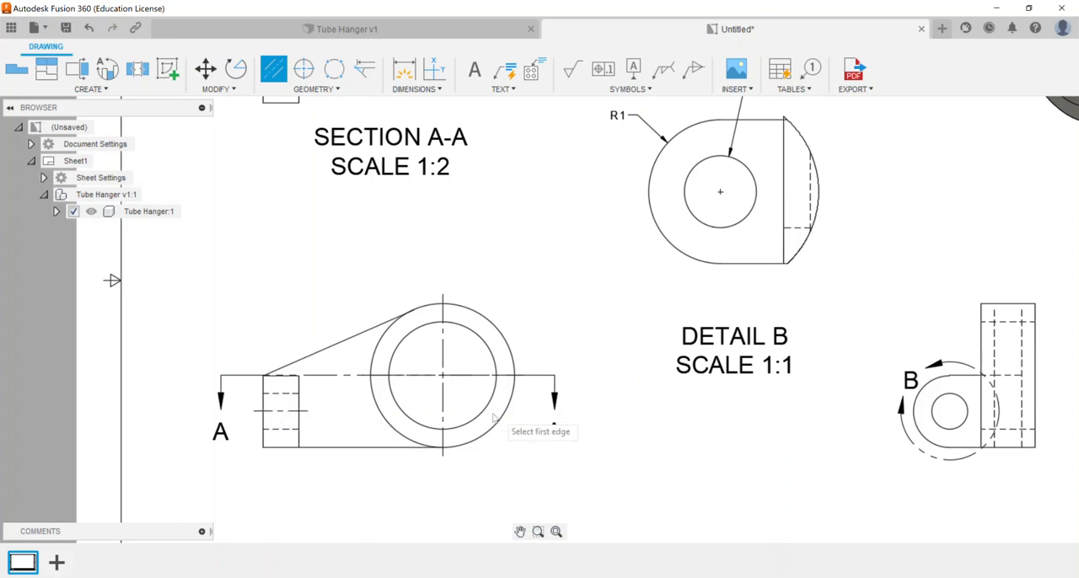